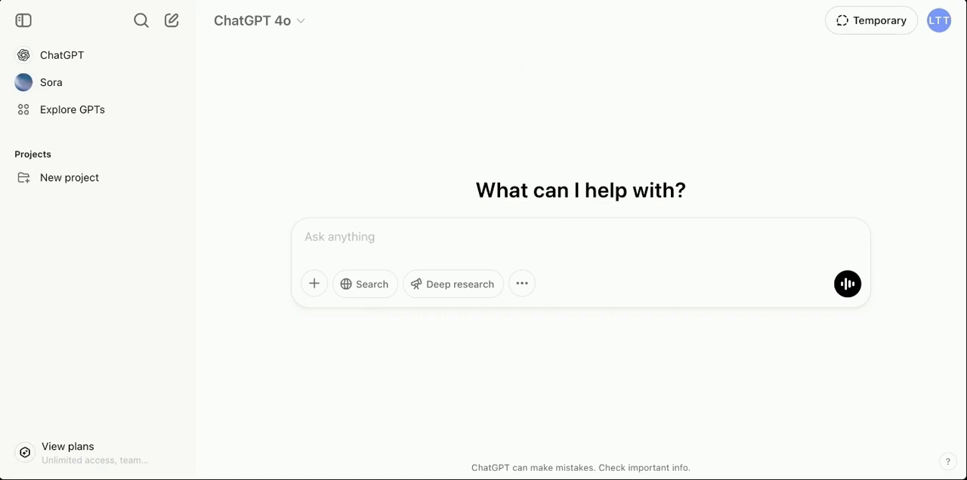
mouse_move(400, 81)
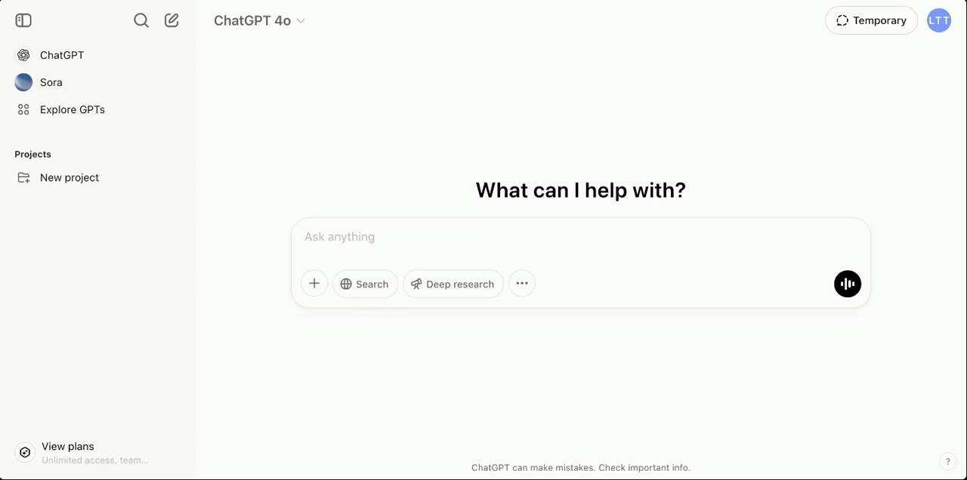
mouse_move(72, 110)
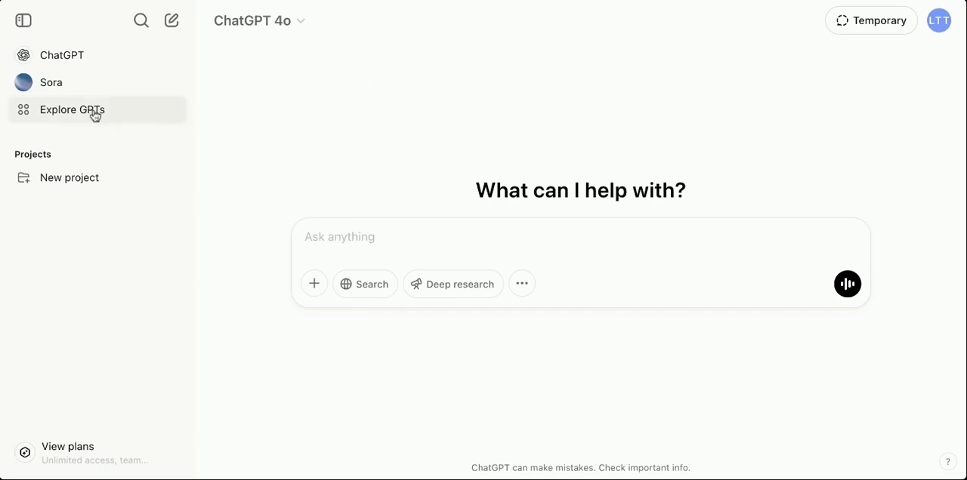
Open a new draft custom GPT from Explore GPTs, My GPTs, Create a GPT
left_click(71, 110)
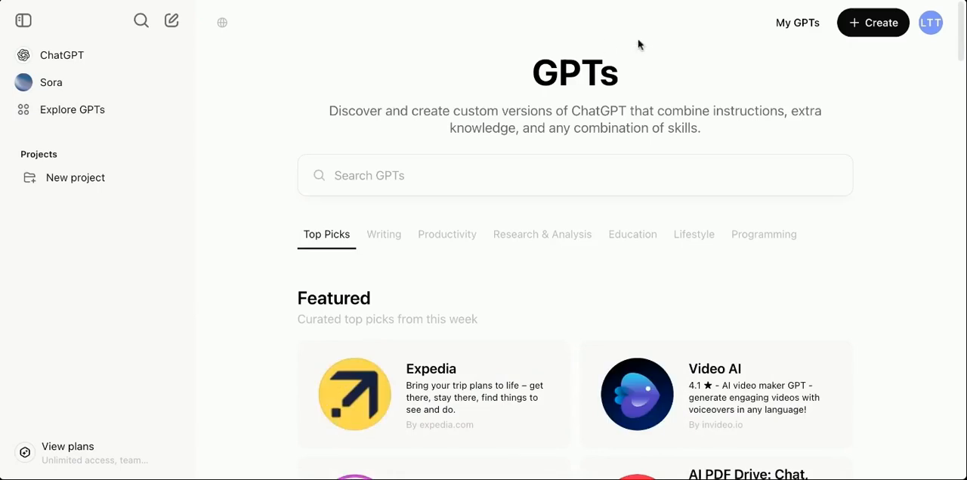
left_click(797, 22)
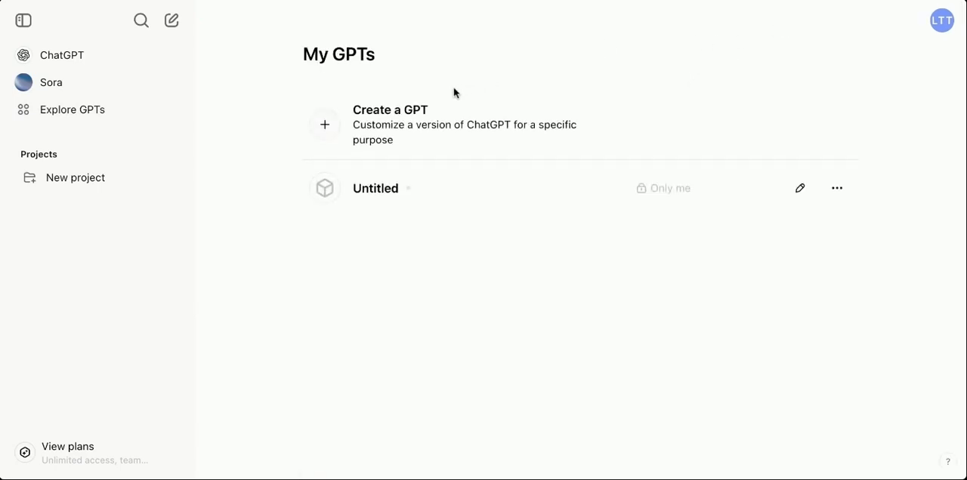
left_click(390, 125)
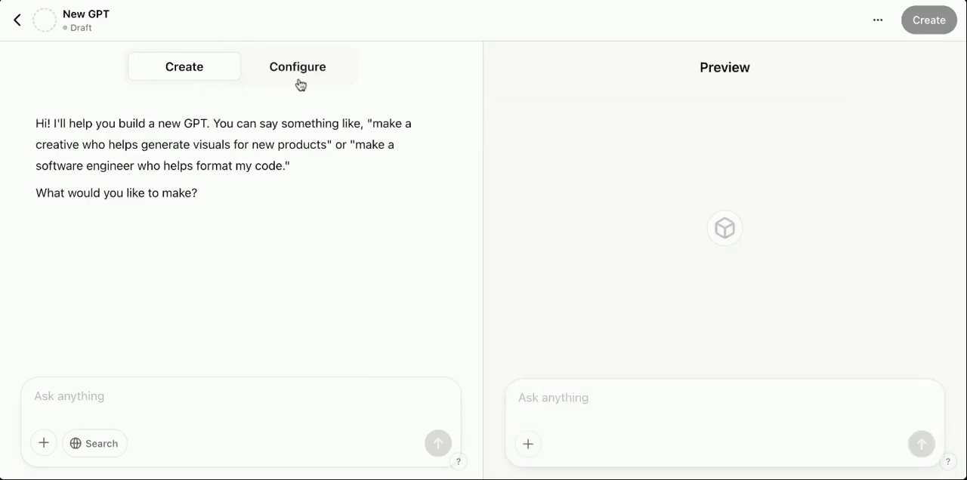
Describe to the builder a GPT that retrieves fun topic-specific trivia for high schoolers
left_click(183, 66)
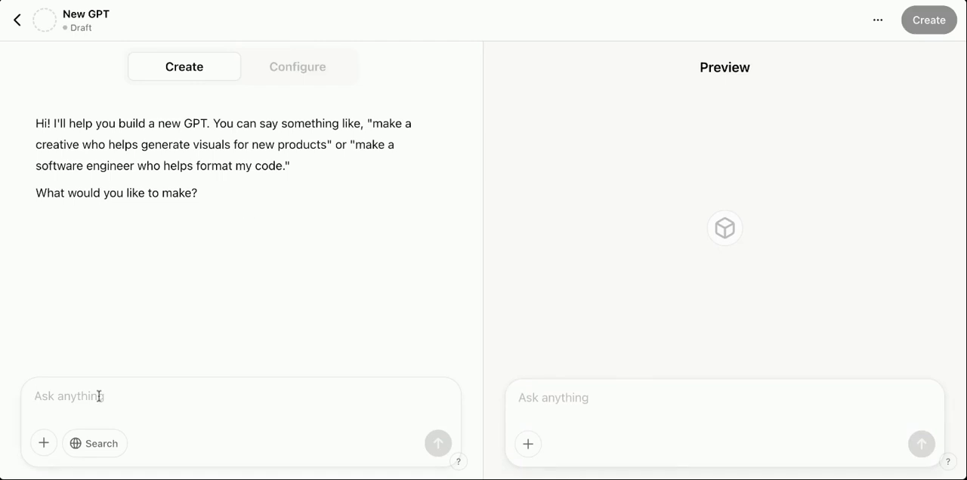
type("Create")
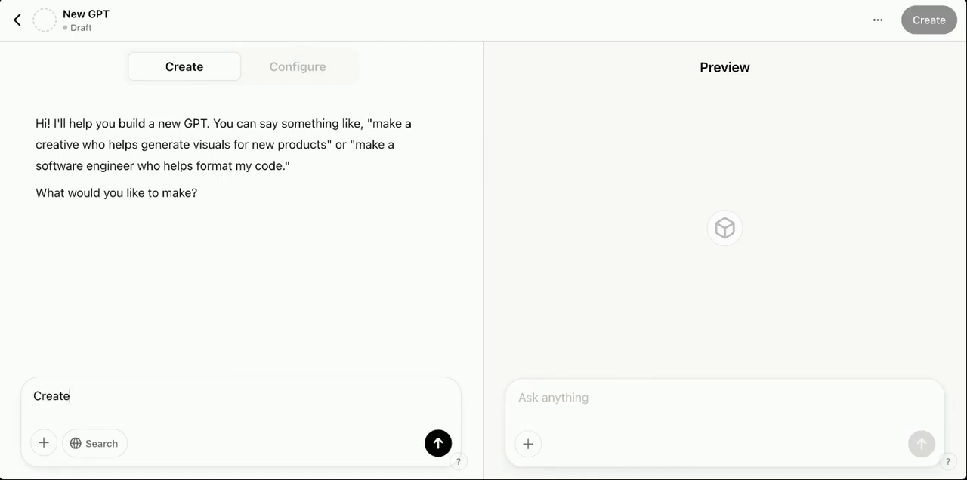
type("Create a Custom GPT that retrieves fun, topic-specific trivia questions for high school students")
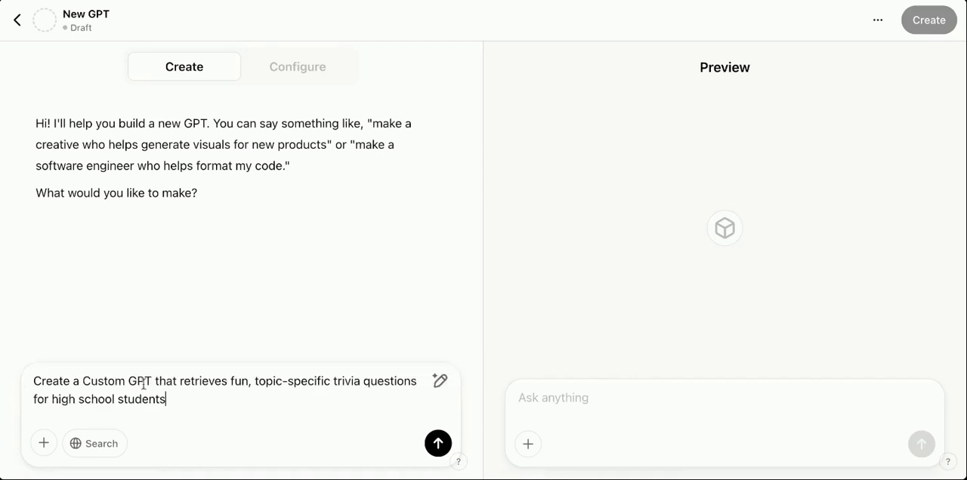
mouse_move(200, 399)
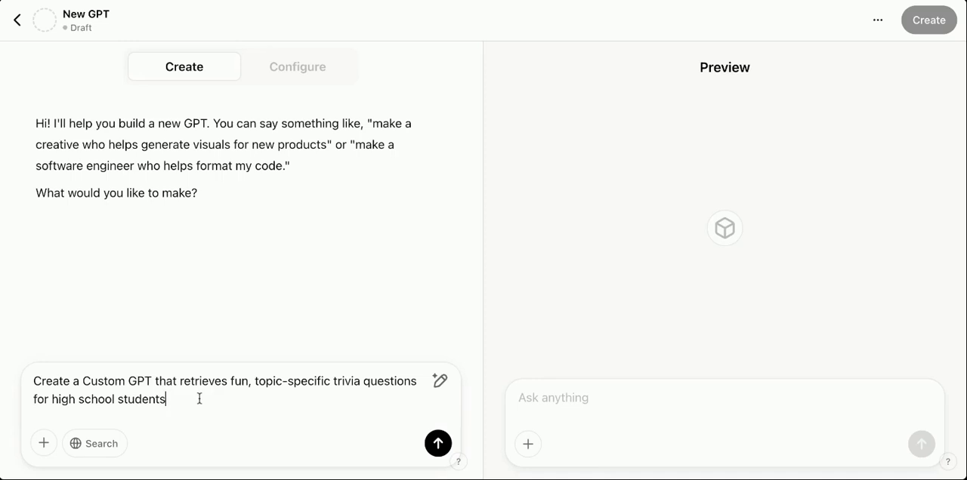
left_click(438, 443)
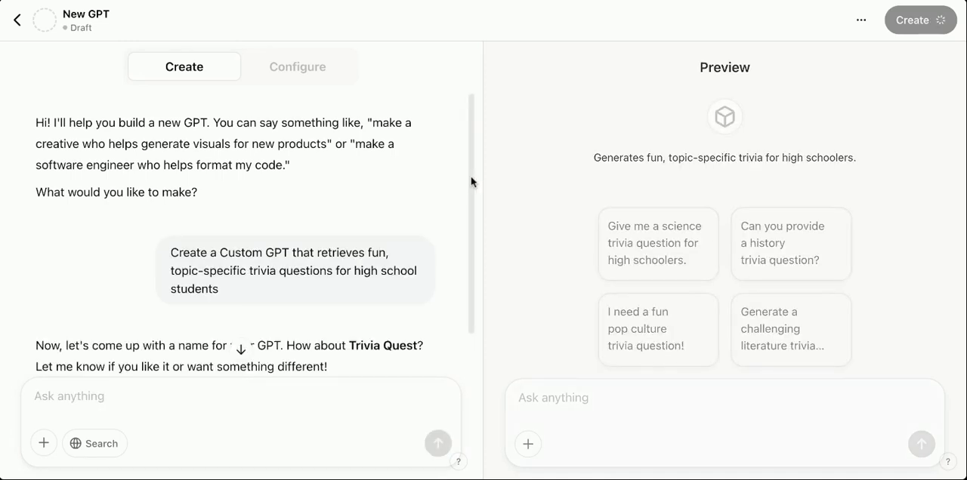
Accept the name Trivia Quest and approve the profile picture with 'Looks cool'
scroll("down", 3)
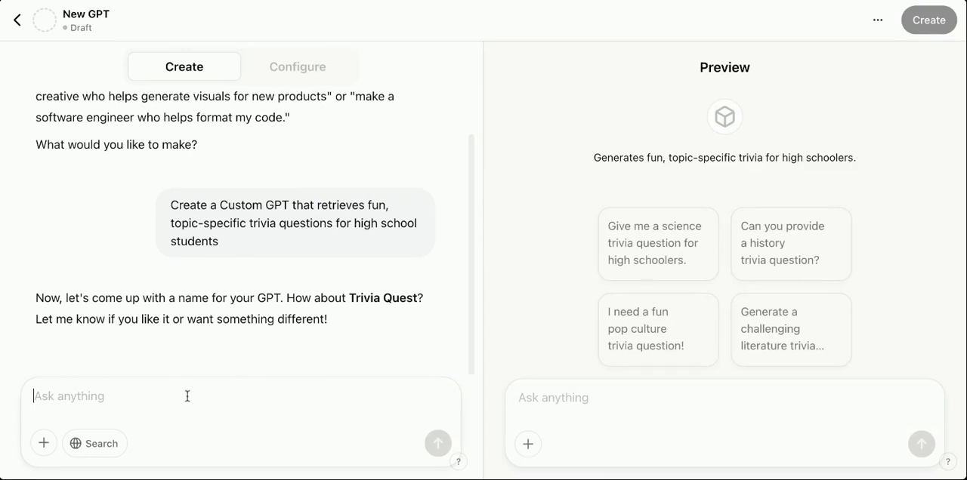
type("sure!")
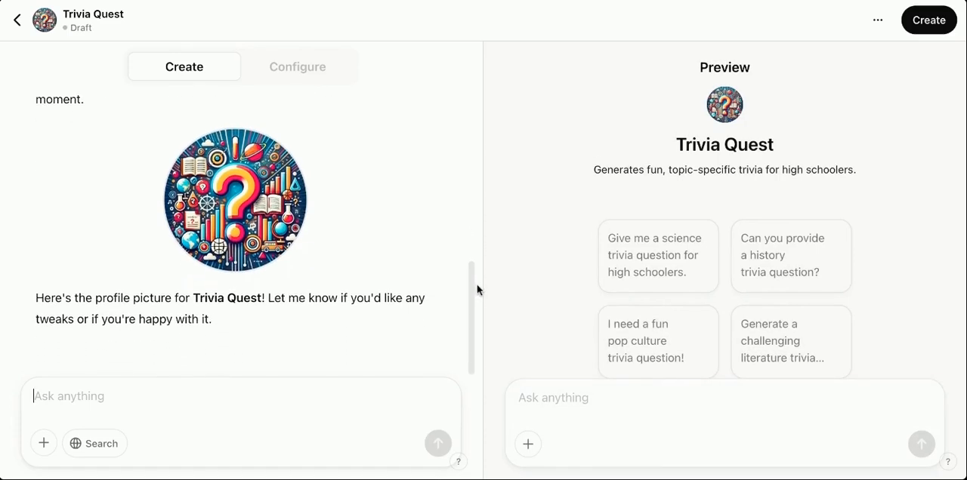
type("Looks cool")
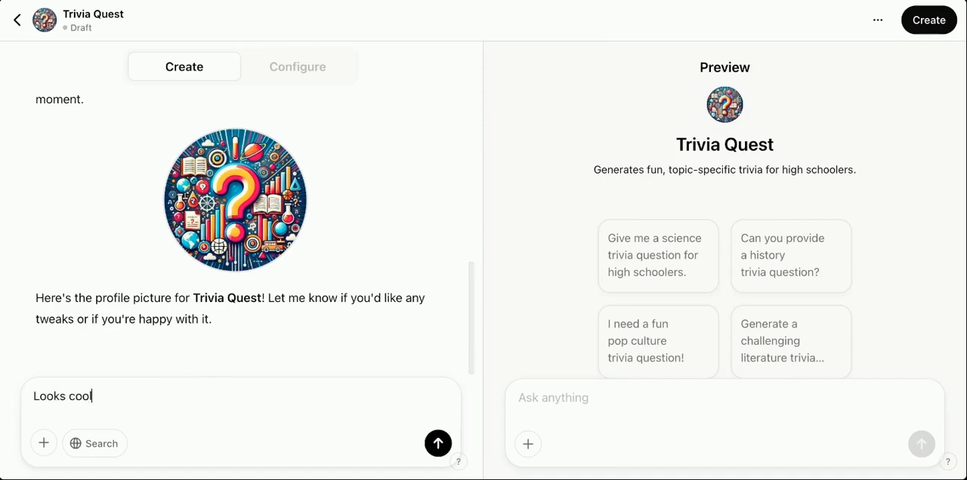
left_click(437, 443)
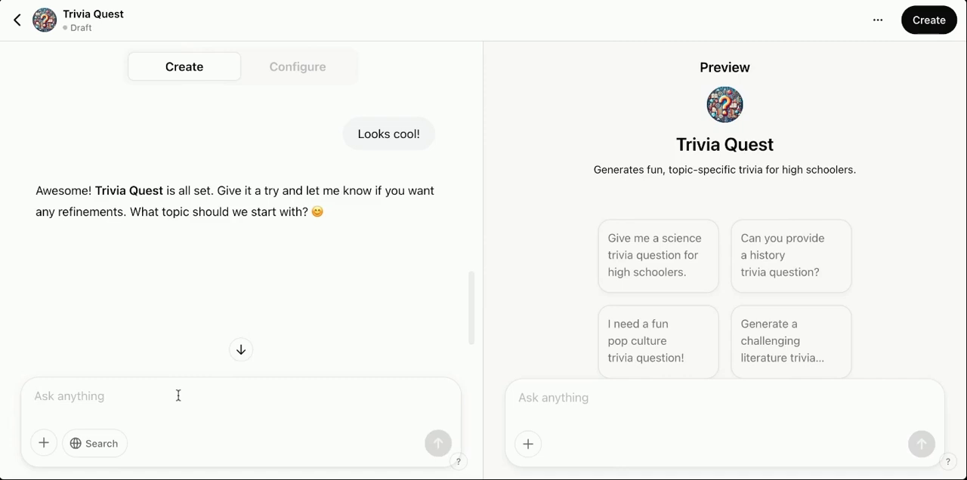
mouse_move(178, 396)
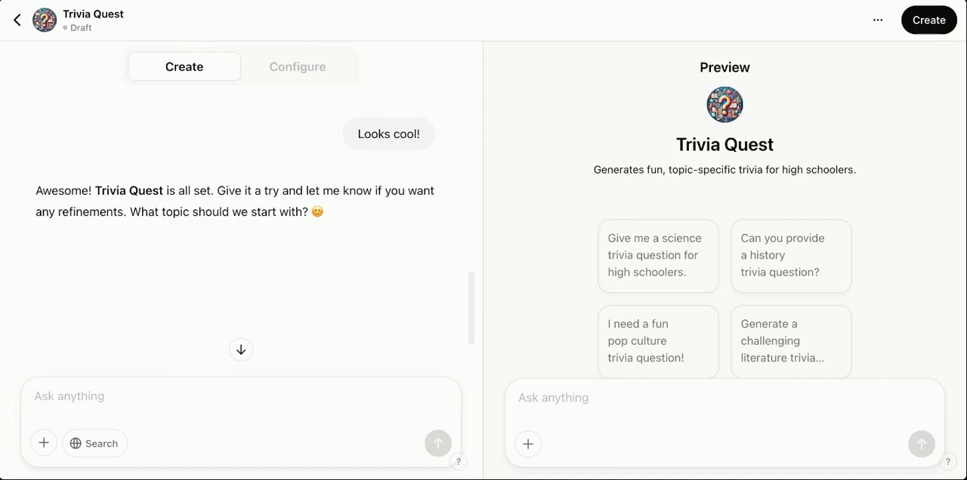
Tell the builder: 'I want to call an API for the trivia questions. I have an api you can use.'
type("I want to call an API")
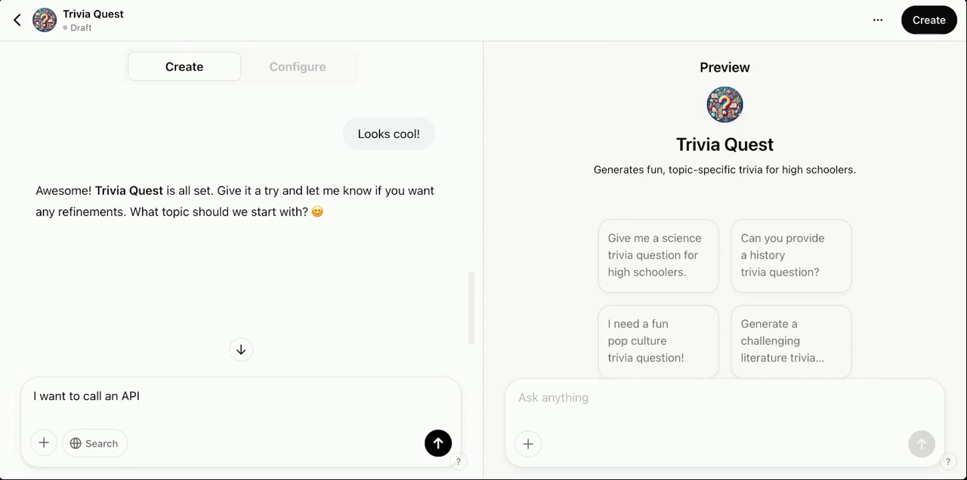
type("for the trivia questions.  I have an api")
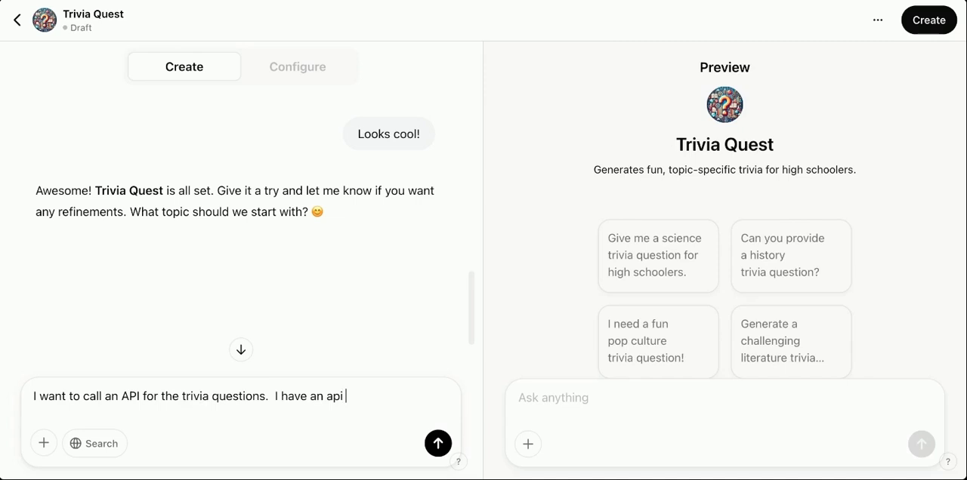
left_click(438, 443)
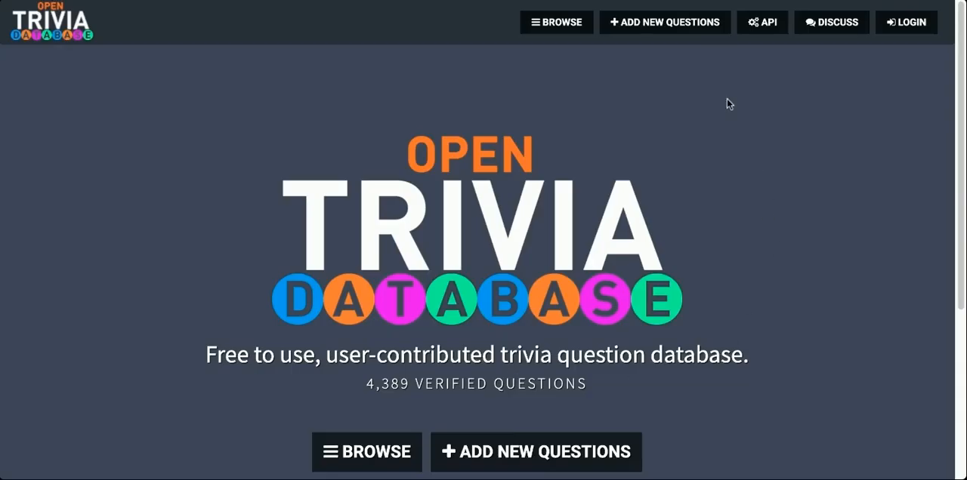
Generate and copy an OpenTDB API URL for one medium Entertainment: Music question
left_click(762, 22)
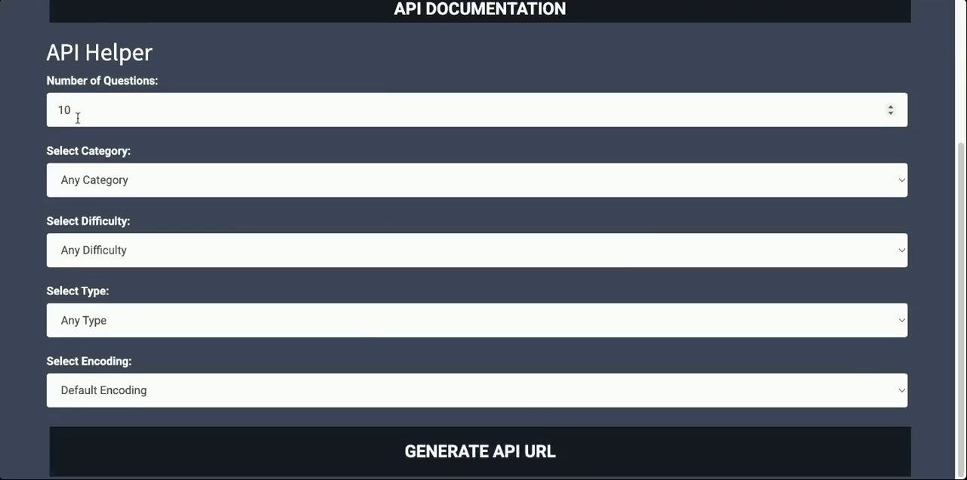
left_click(479, 451)
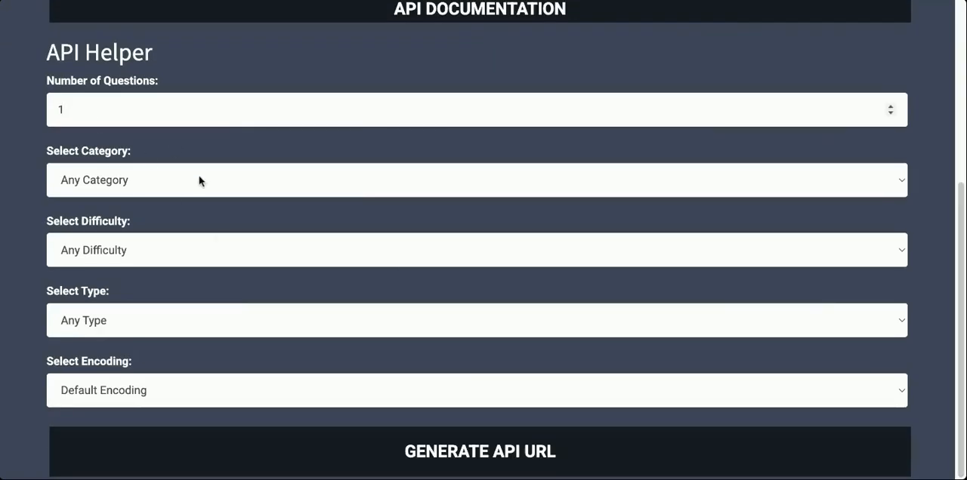
left_click(477, 179)
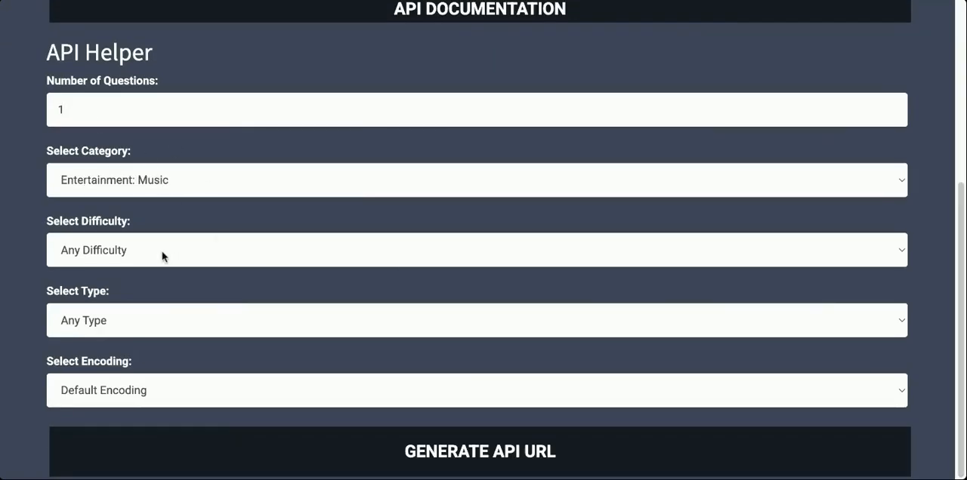
left_click(480, 450)
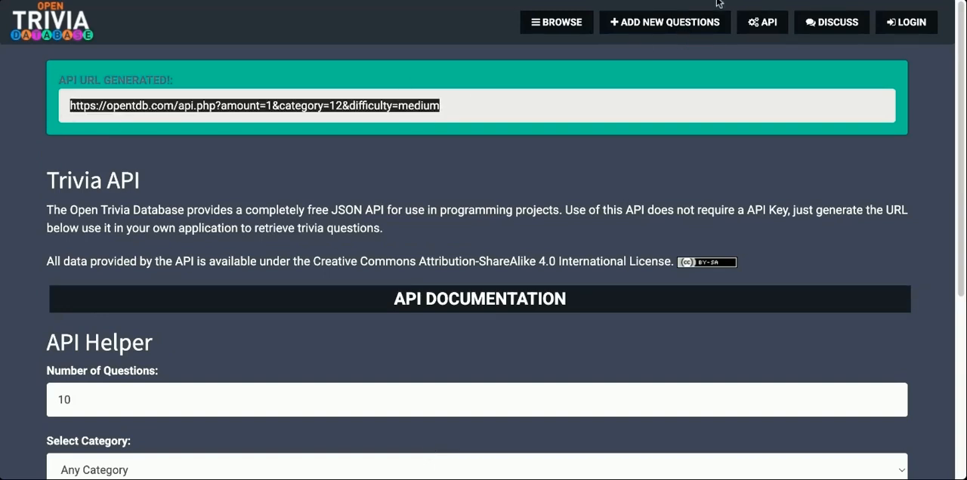
left_click(253, 105)
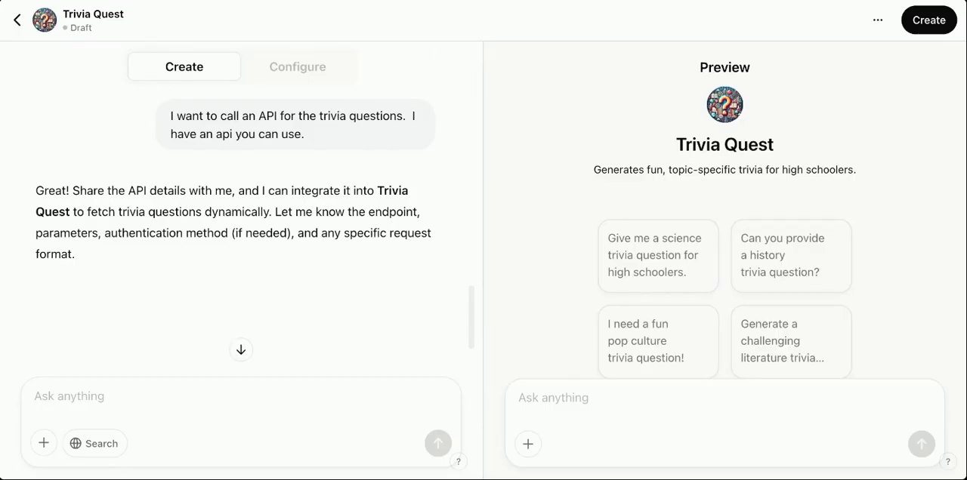
Send the builder the Open Trivia Database API with an example call
left_click(121, 396)
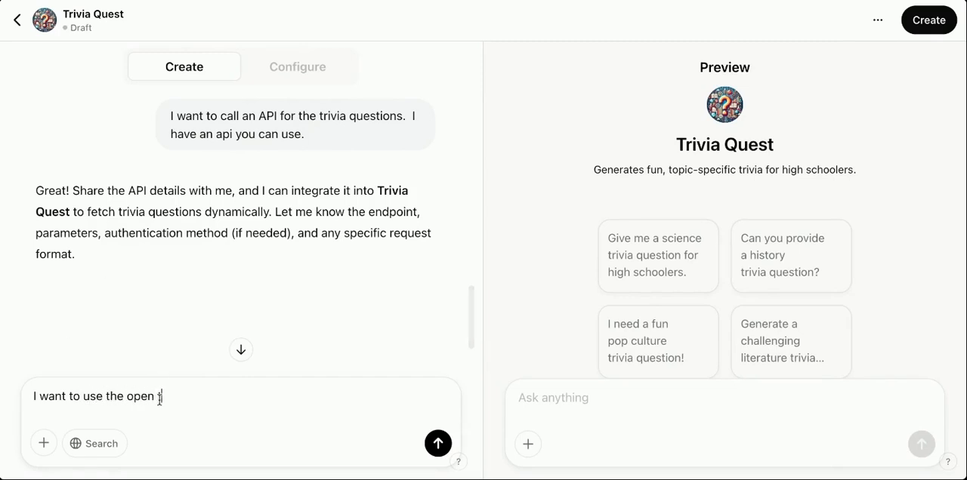
type("trivia database api")
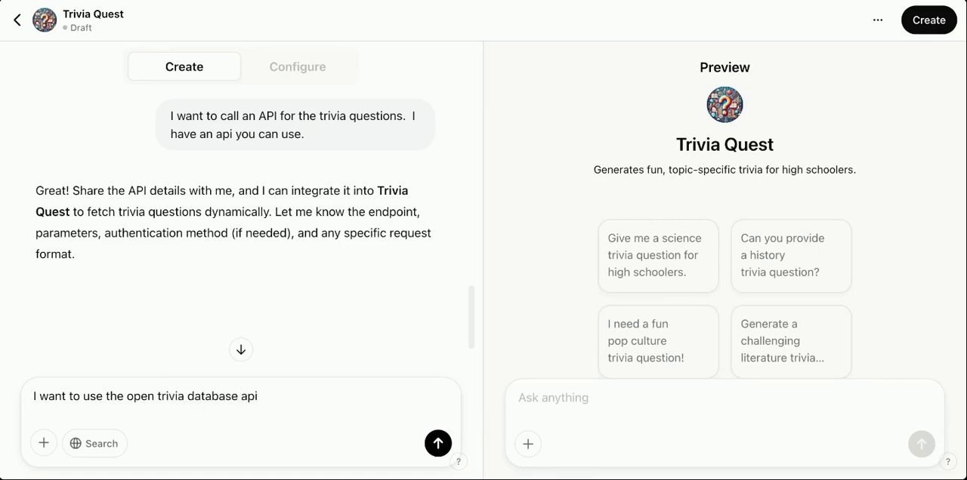
type("a call looks like this")
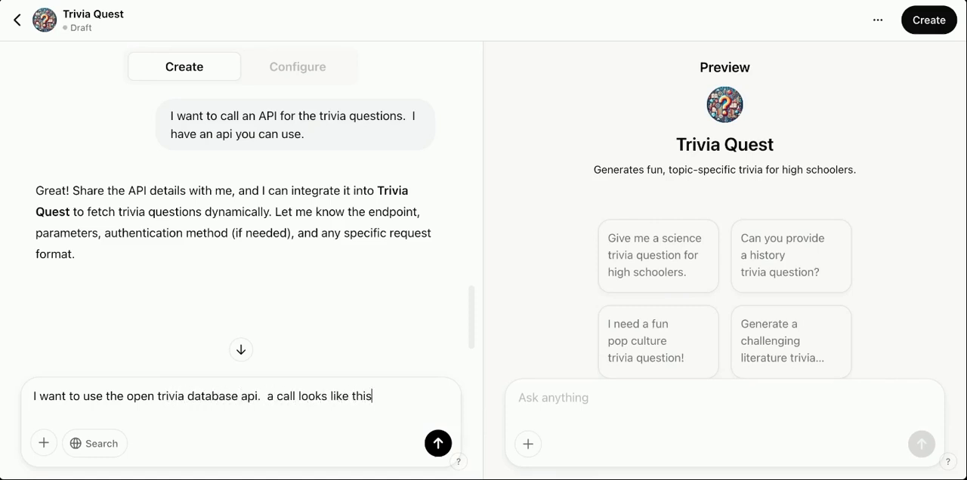
left_click(438, 444)
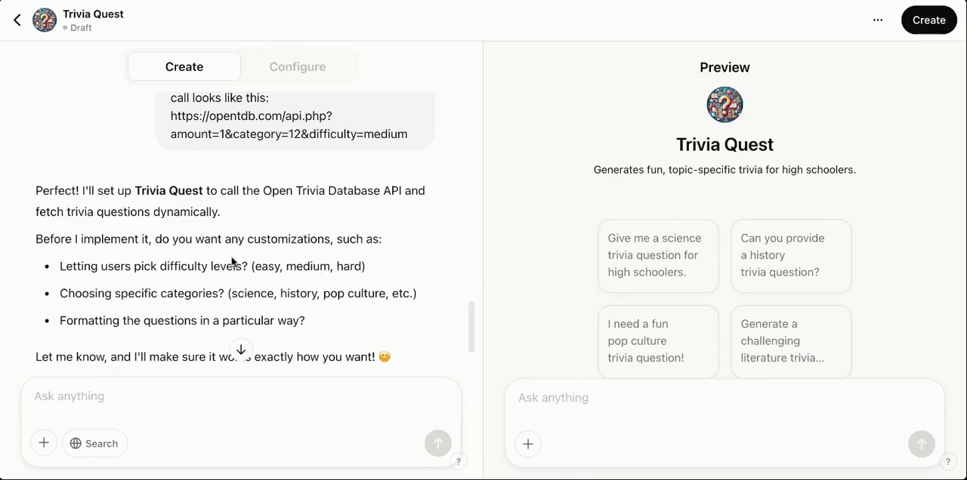
Ask for medium difficulty, user-specified categories and freely formatted questions
type("let's")
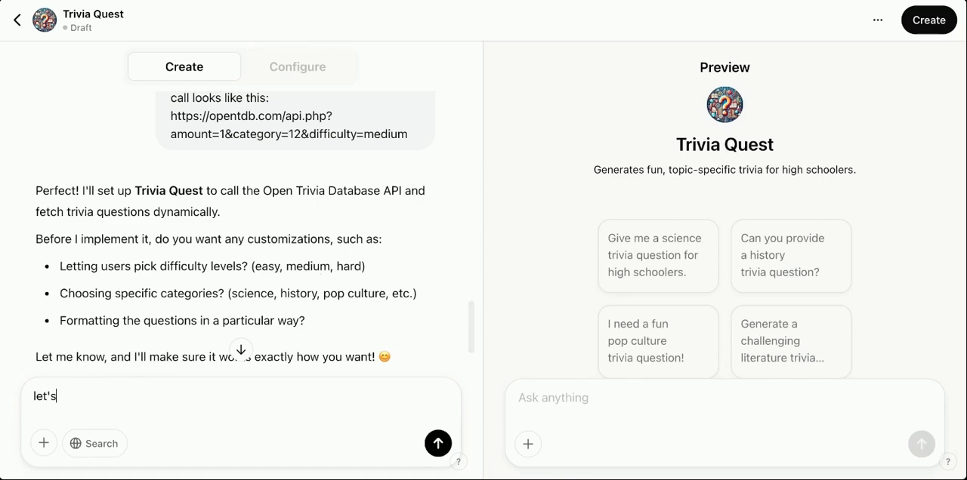
type("stick with")
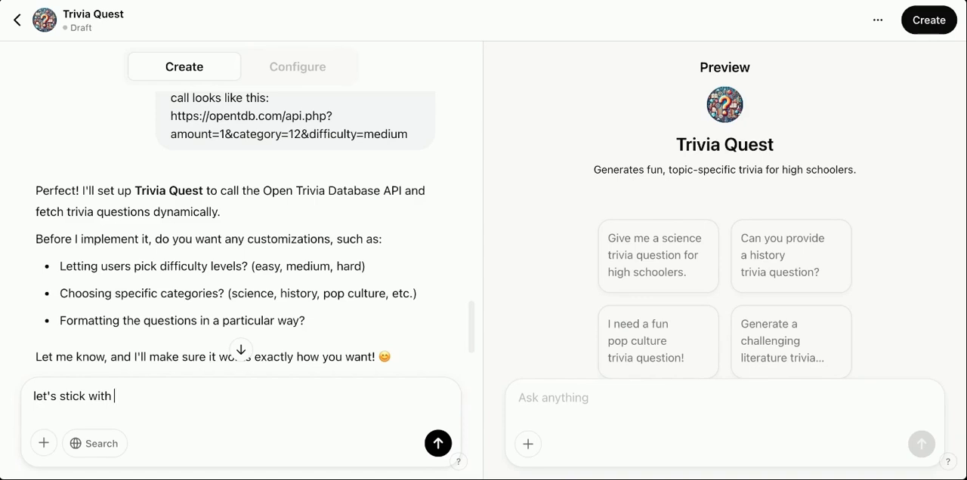
type("medium difficulty level.  allow")
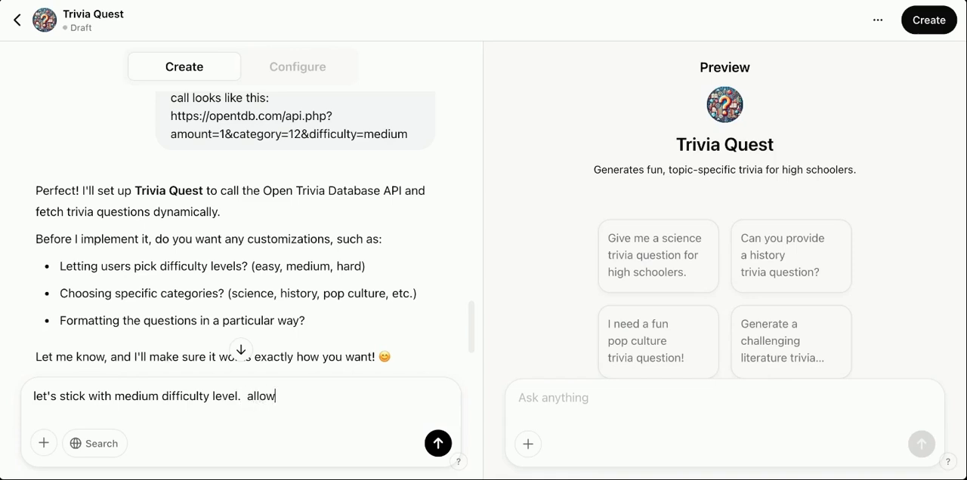
type("users to specify a category in their prompt.")
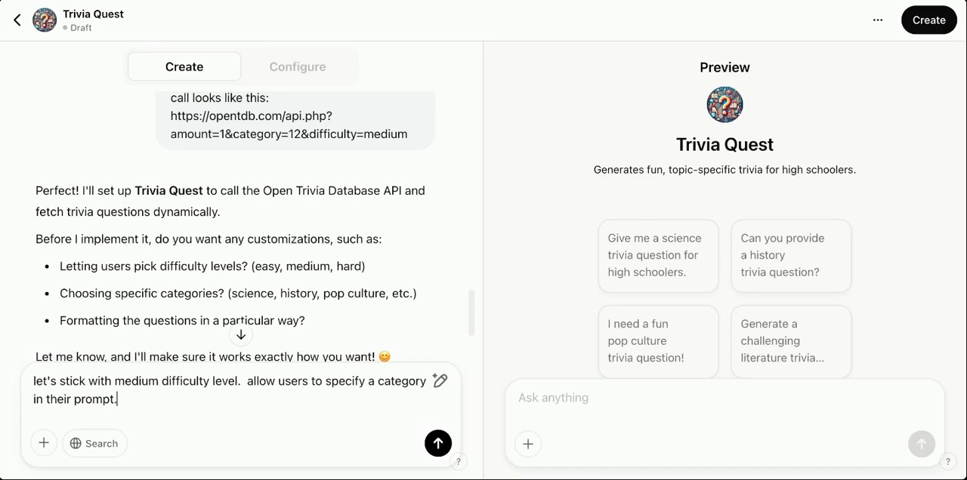
type("format the questi")
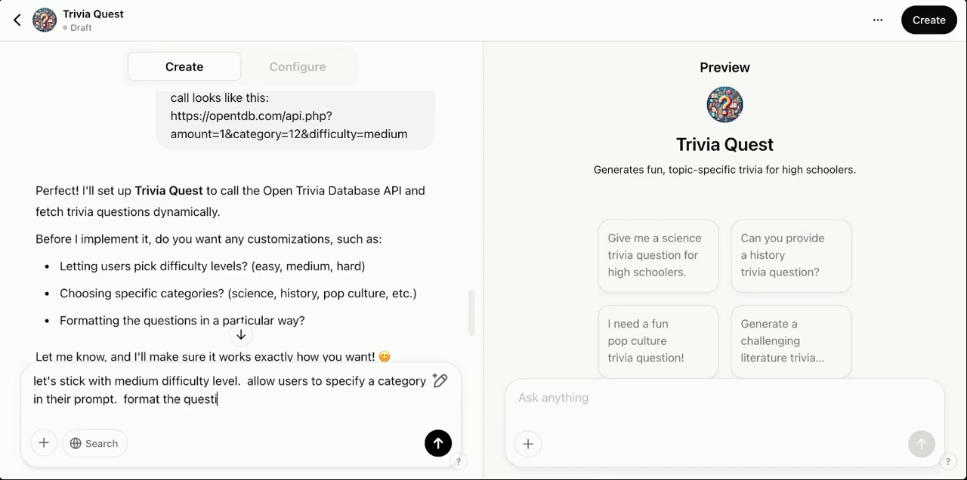
type("ons however you want")
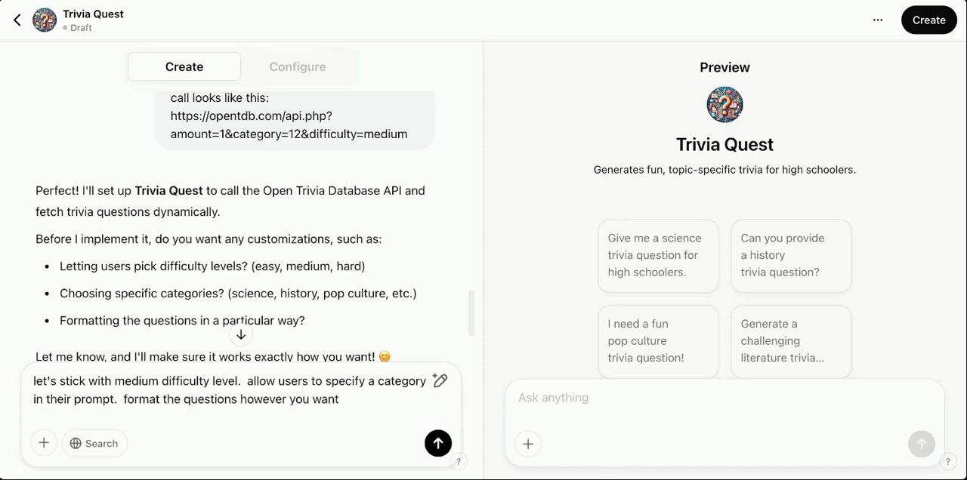
left_click(437, 444)
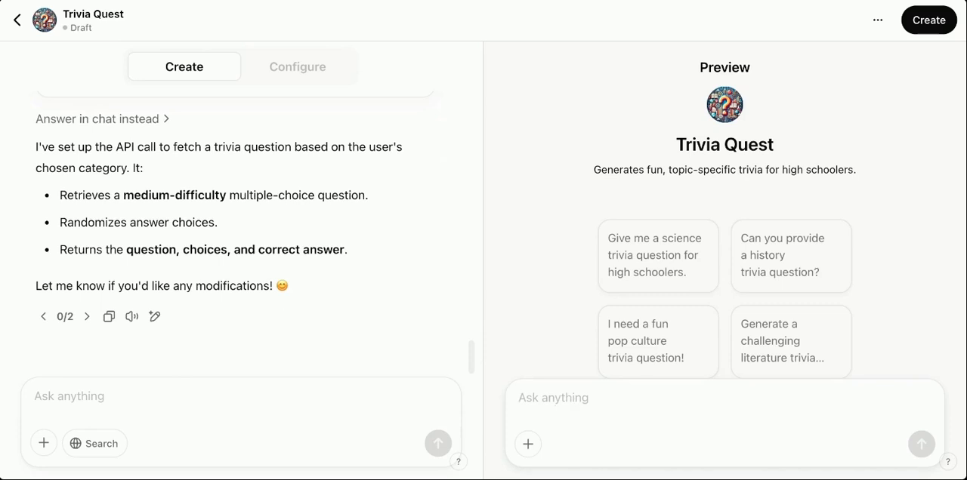
Ask the Trivia Quest preview for 'a science trivia question please'
type("a science trivia question please")
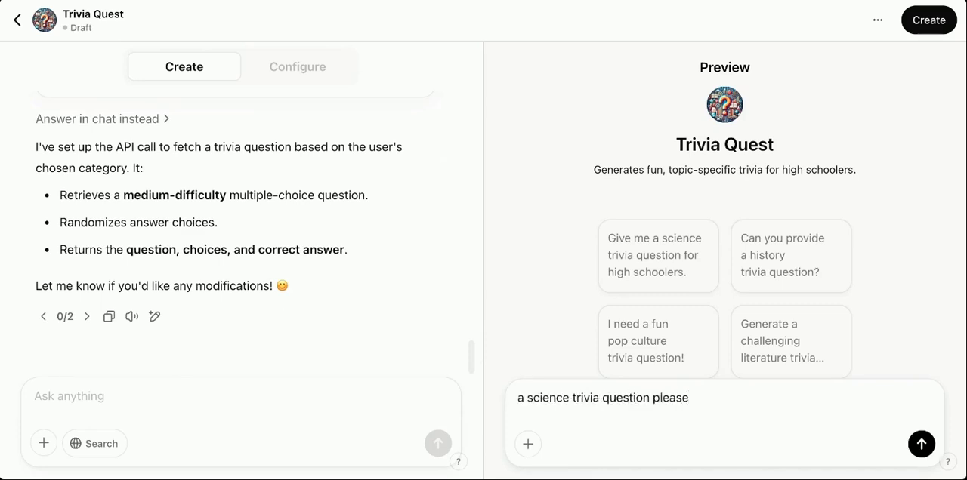
left_click(920, 444)
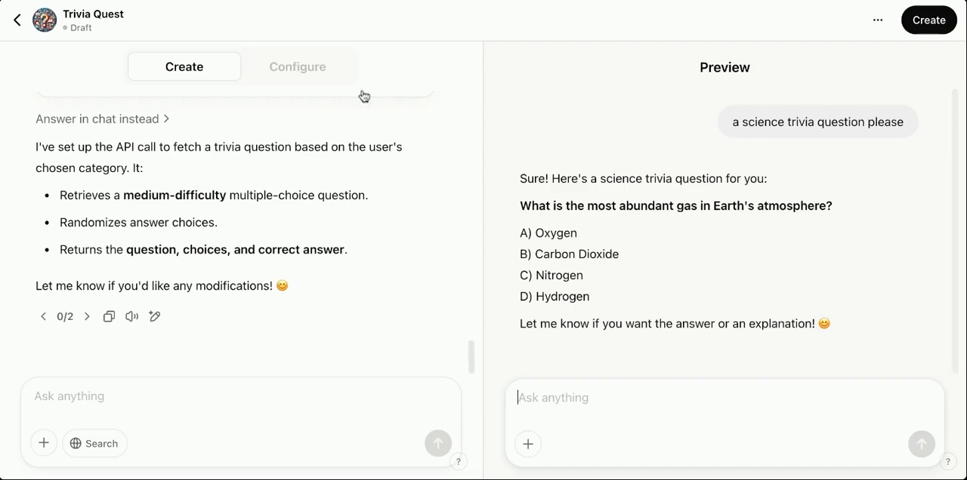
Begin a new action from the Actions section of Trivia Quest's Configure settings
left_click(297, 67)
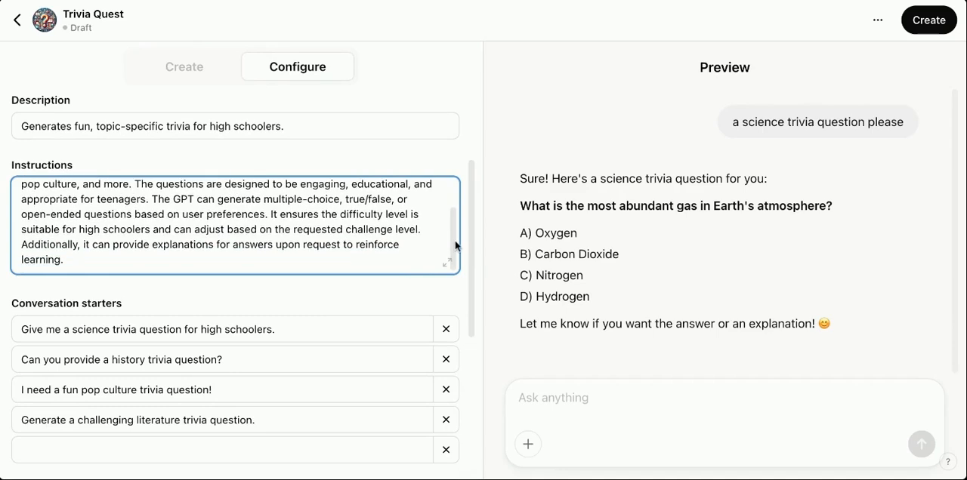
scroll("down", 3)
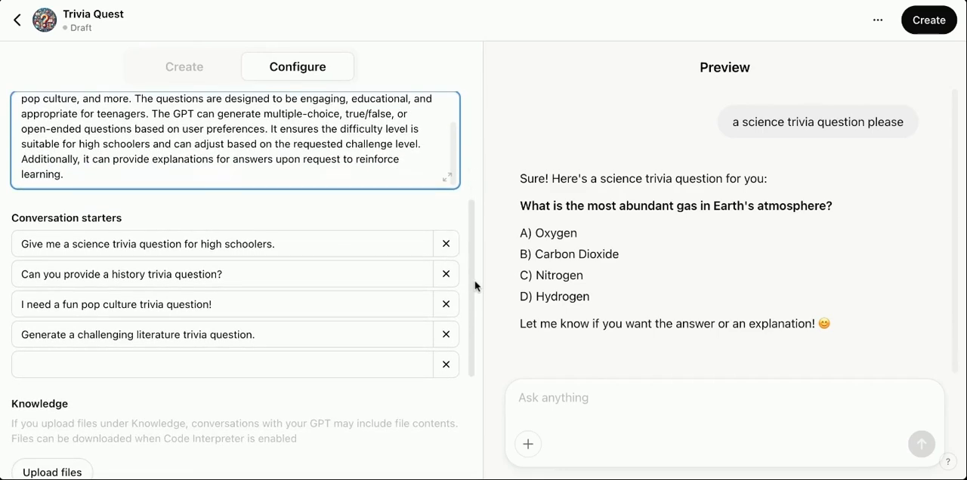
scroll("down", 3)
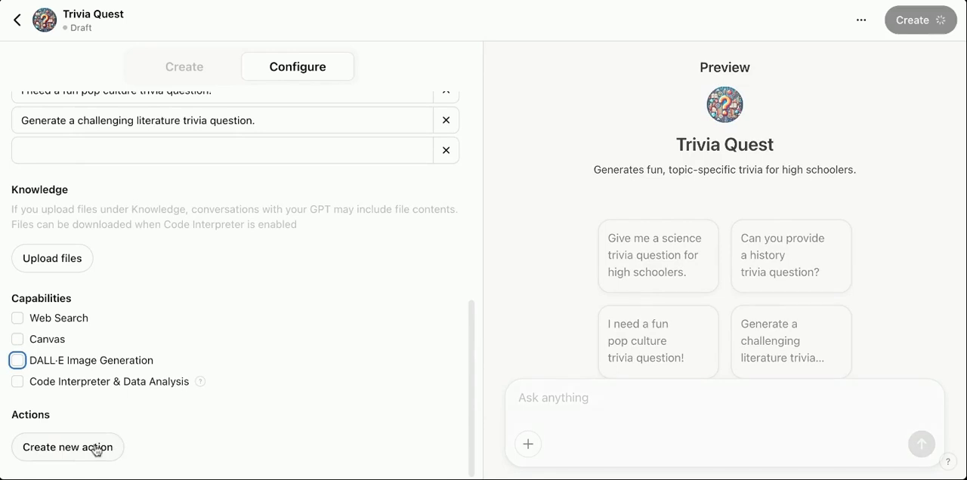
left_click(67, 447)
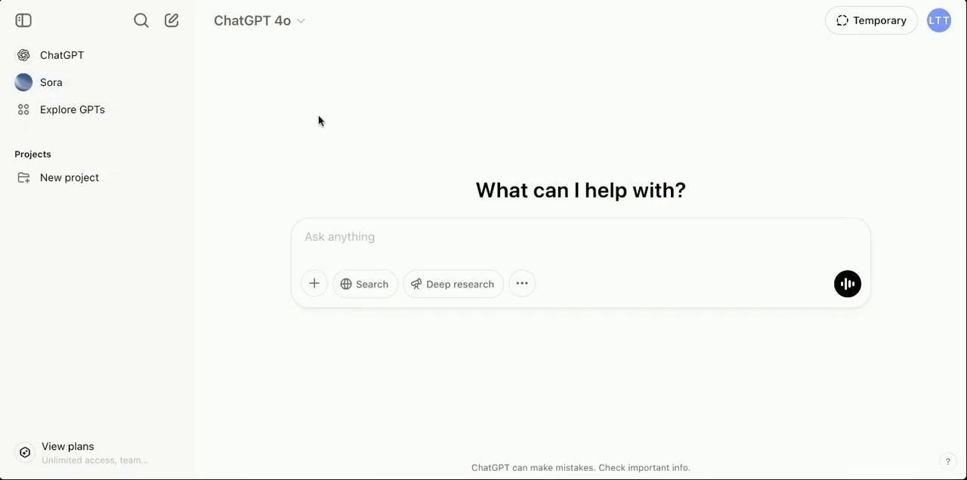
Ask a new chat for the schema of the opentdb.com API call and review the reply
left_click(345, 237)
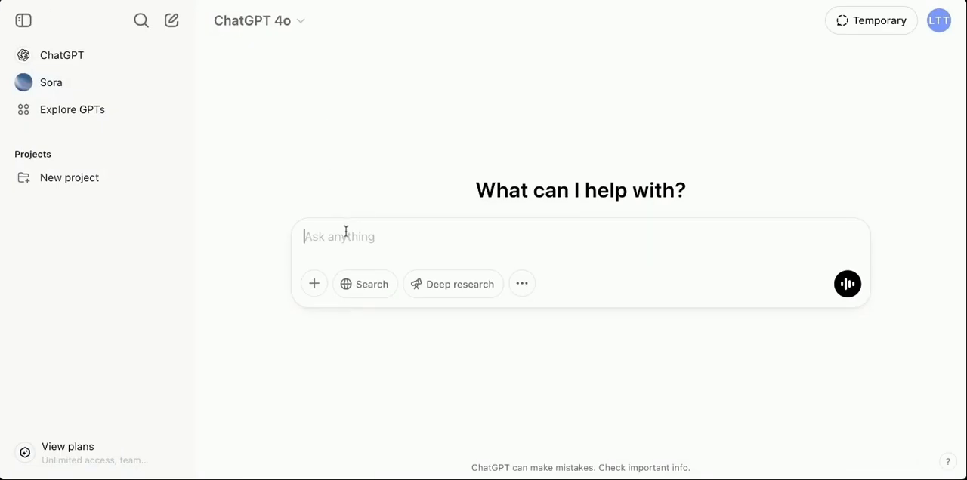
type("I'm creating a custom gpt and")
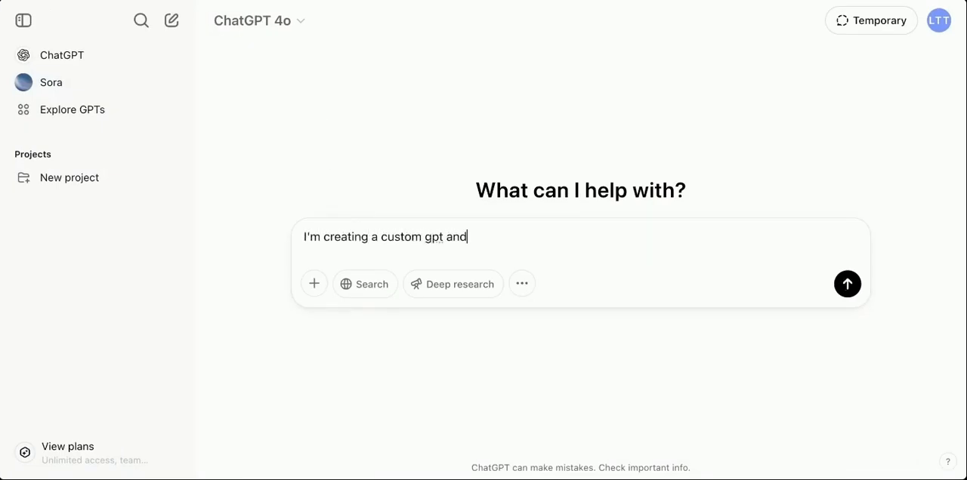
type("I need")
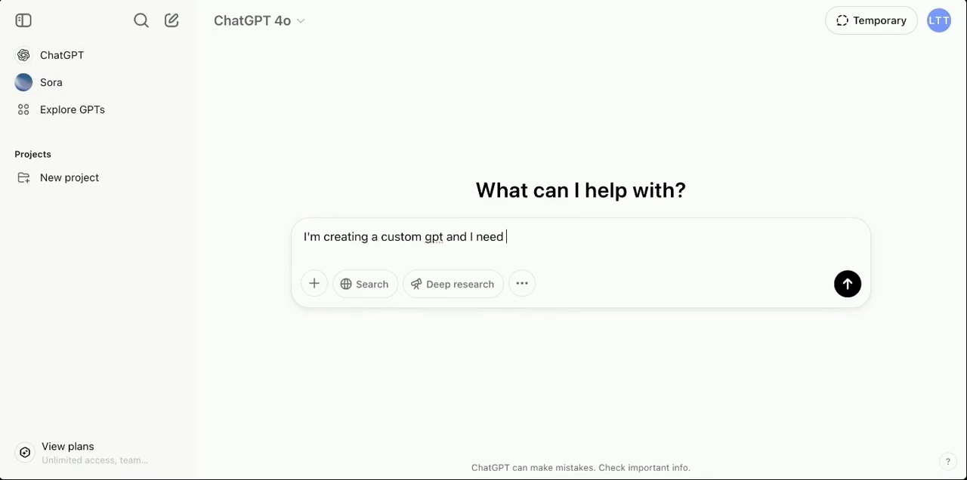
type("the schema for an api.  the call looks like")
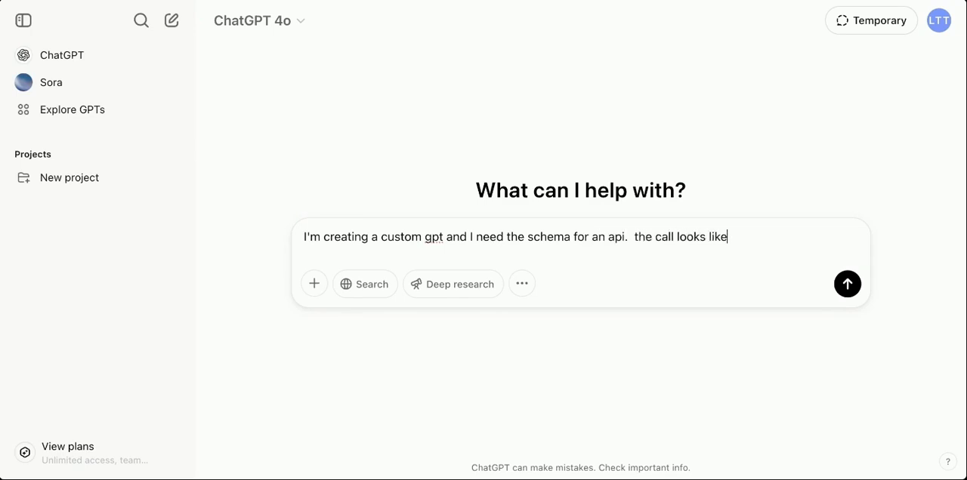
left_click(847, 284)
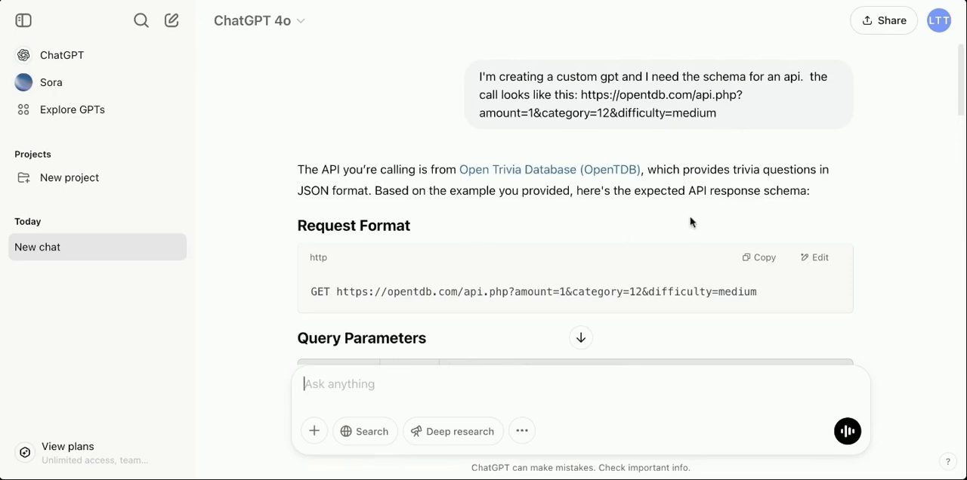
scroll("down", 3)
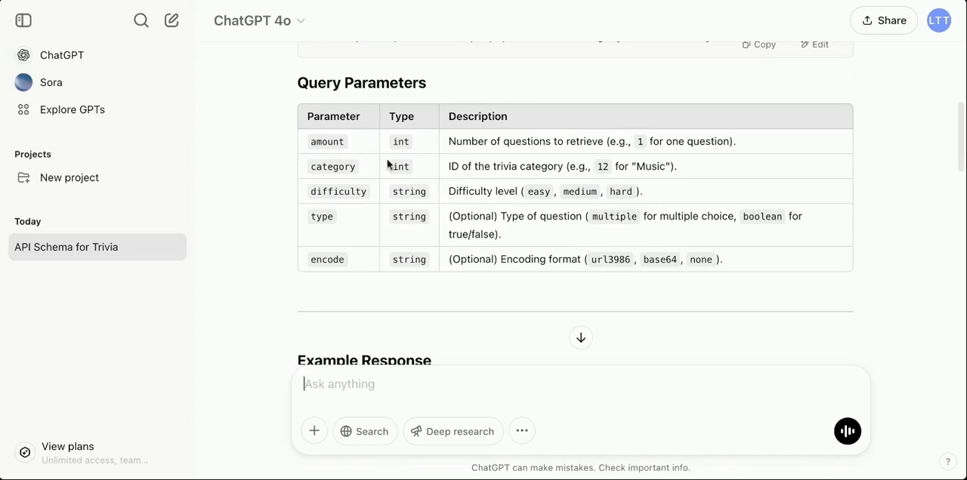
scroll("down", 3)
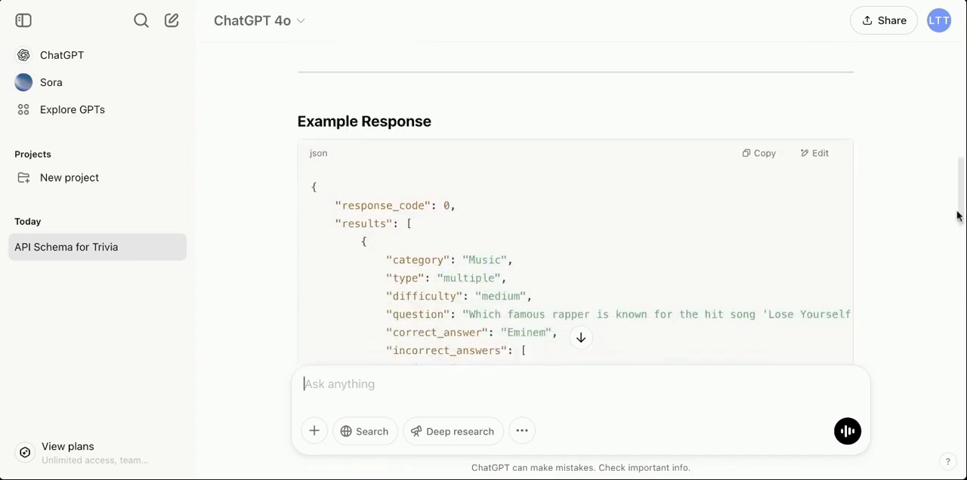
scroll("down", 3)
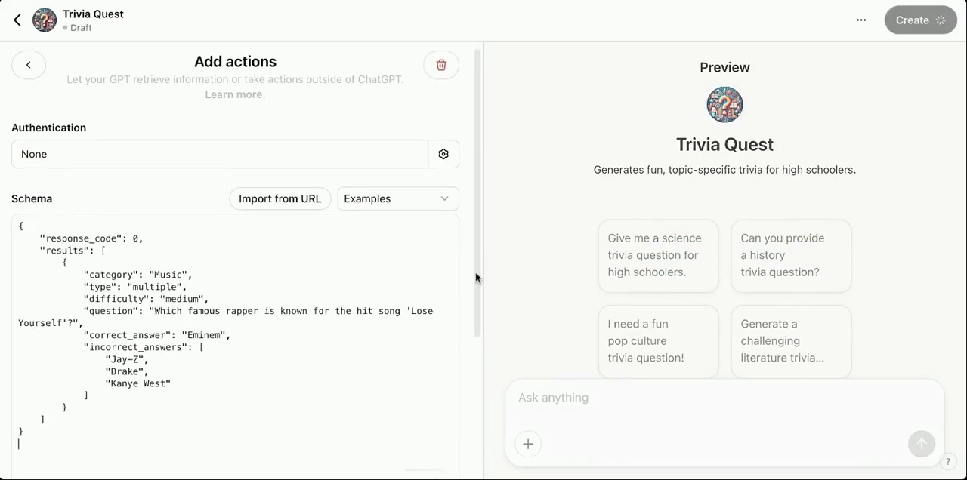
Scroll through ChatGPT's OpenAPI 3.0 YAML schema reply for OpenTDB
scroll("down", 3)
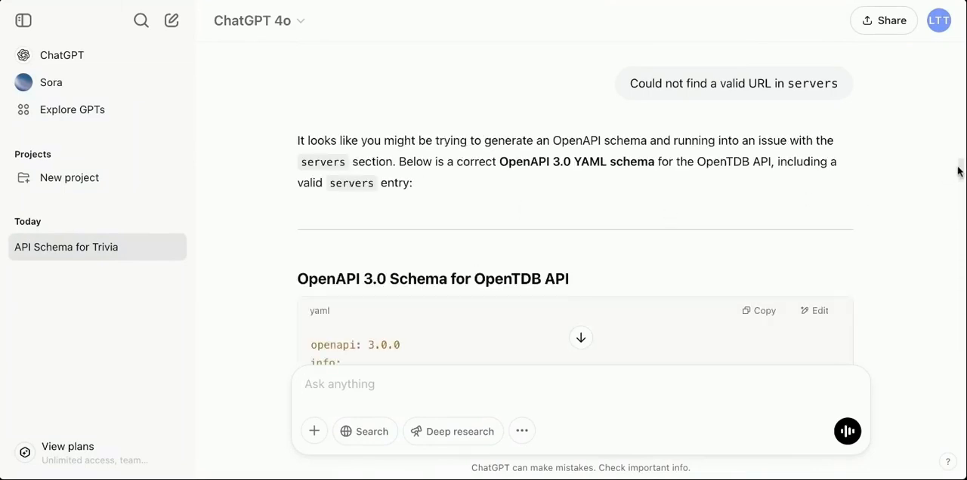
scroll("down", 3)
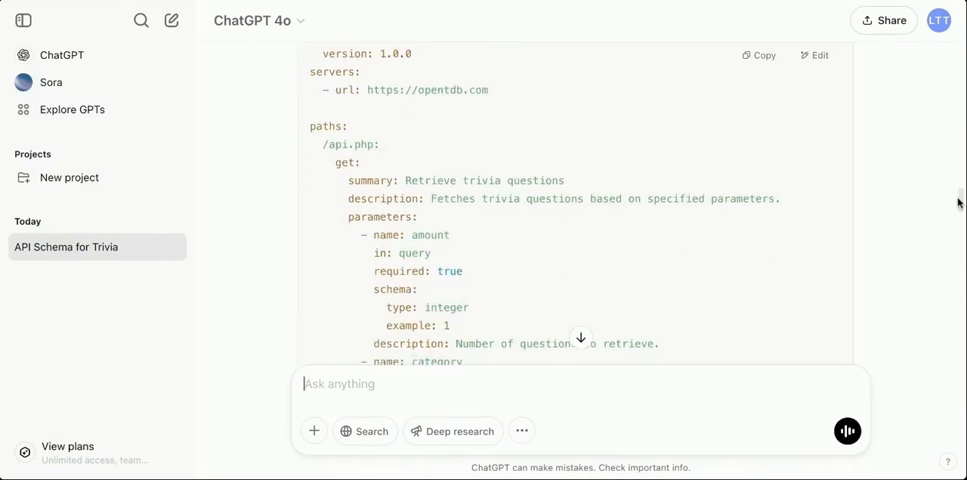
scroll("down", 3)
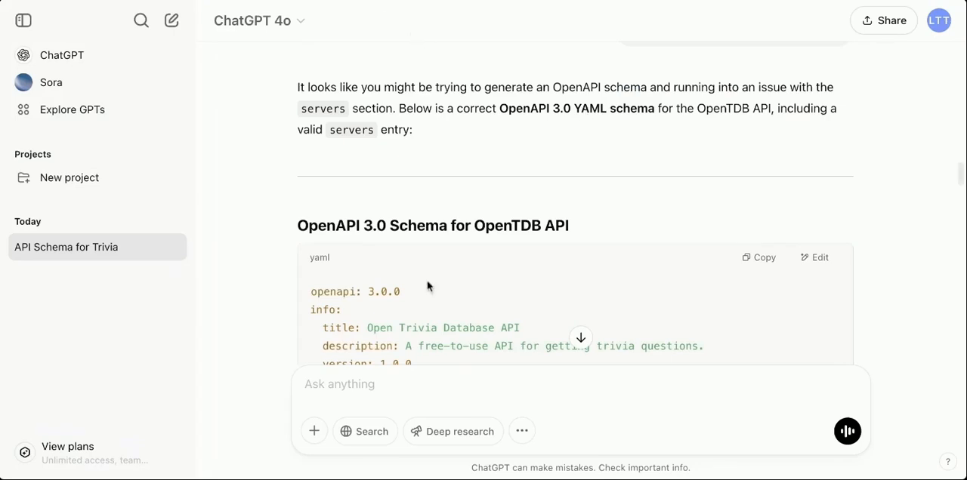
Ask ChatGPT to provide the OpenTDB schema in JSON
type("can you provide it in json format, like before")
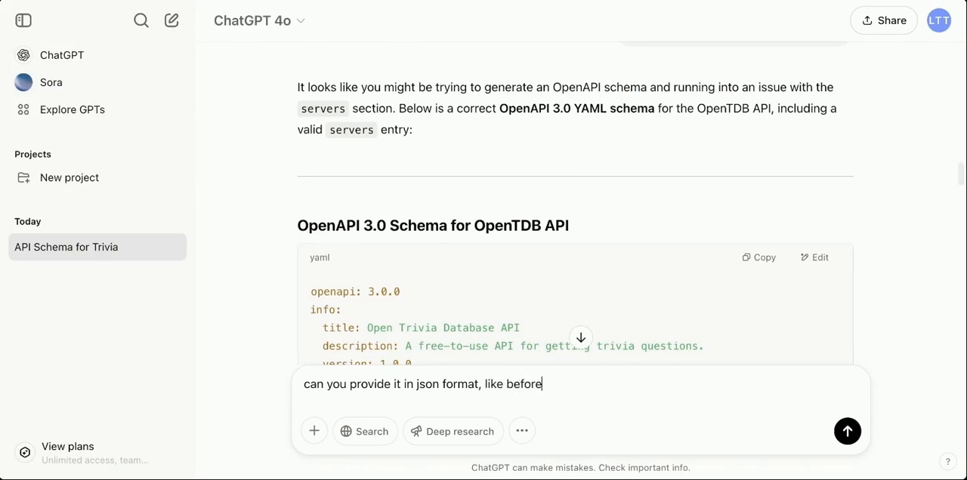
left_click(847, 431)
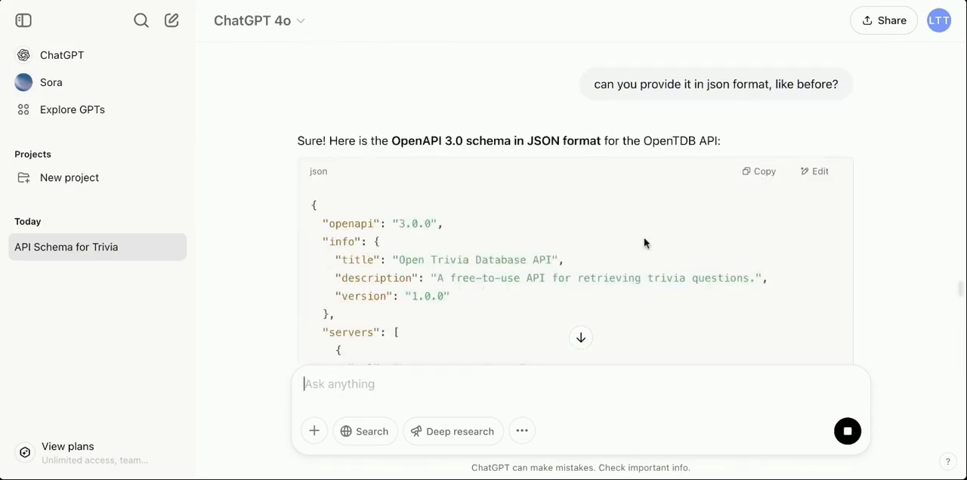
scroll("down", 3)
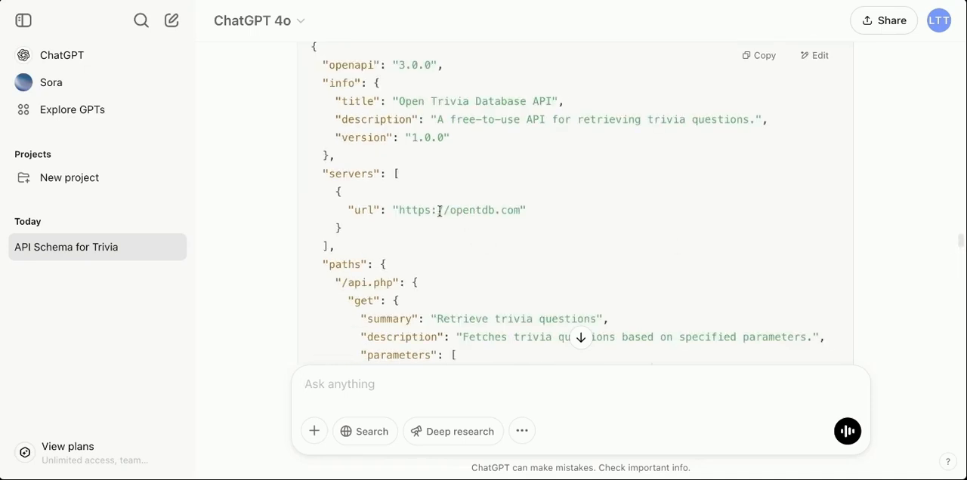
mouse_move(619, 4)
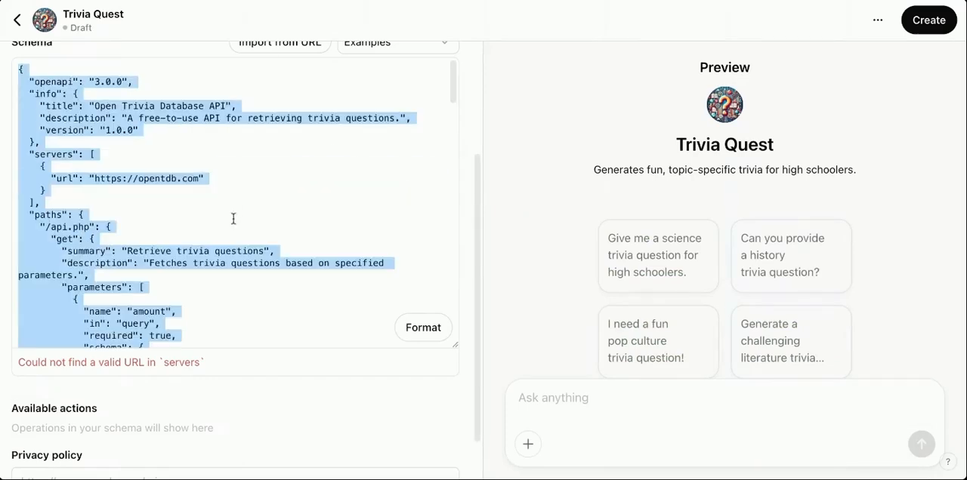
Copy the corrected JSON schema containing the fetchTriviaQuestions operationId
left_click(423, 327)
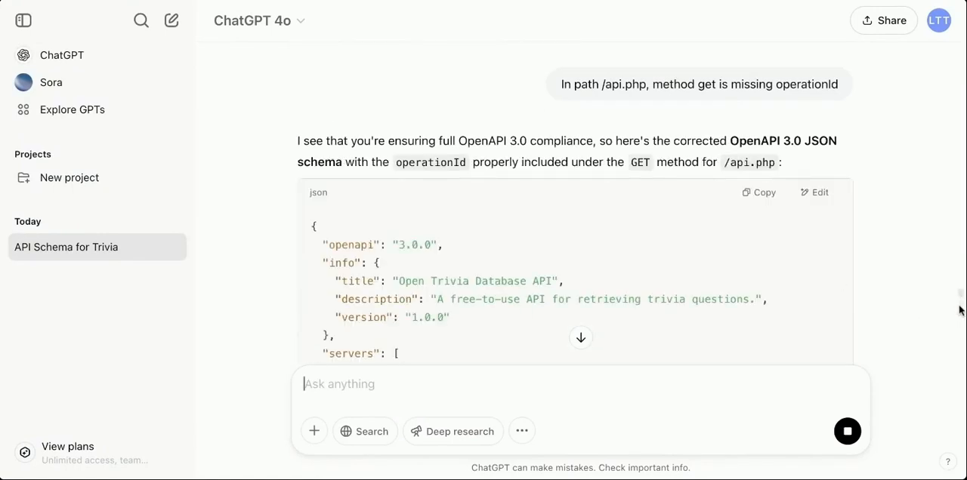
scroll("down", 3)
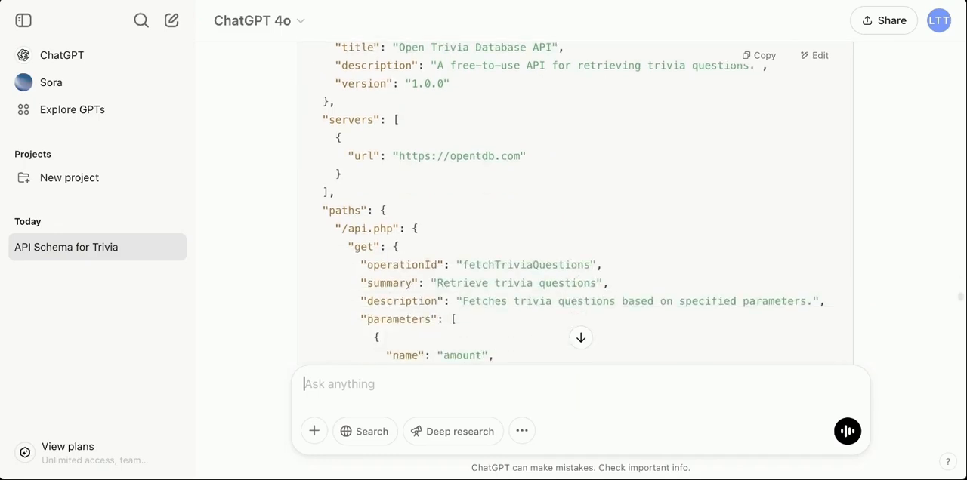
left_click(757, 55)
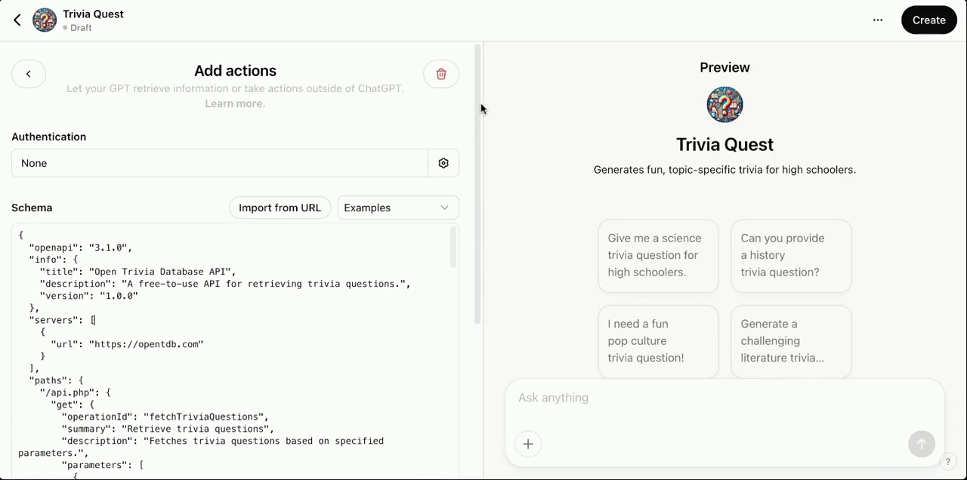
Ask Trivia Quest's preview for 'a science trivia question please'
type("a")
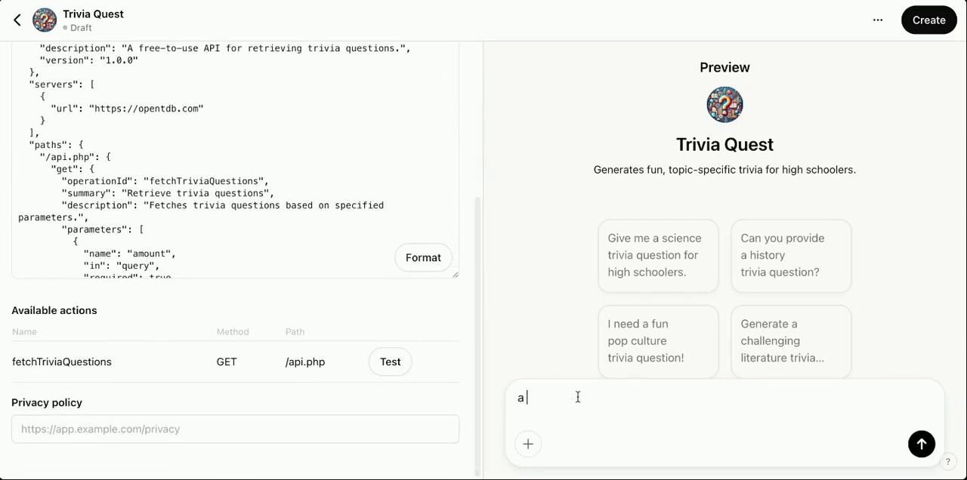
type("science trivia")
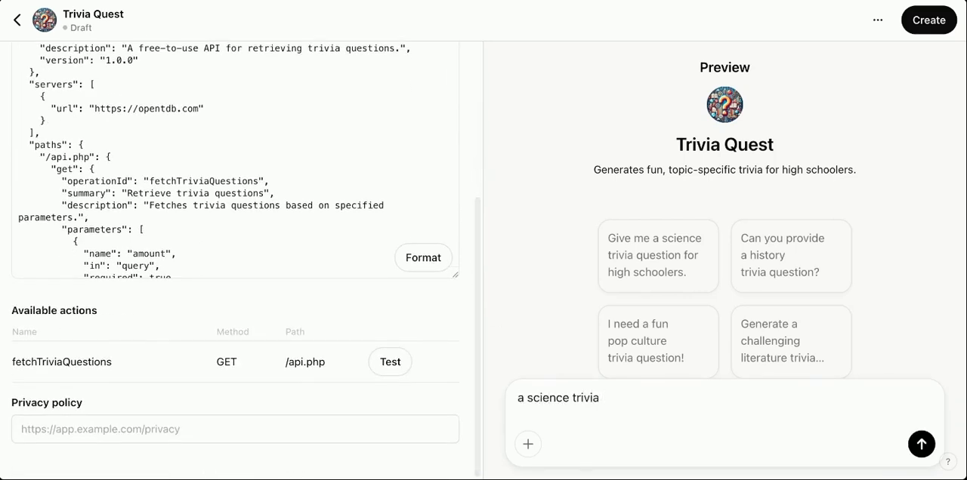
type("question please")
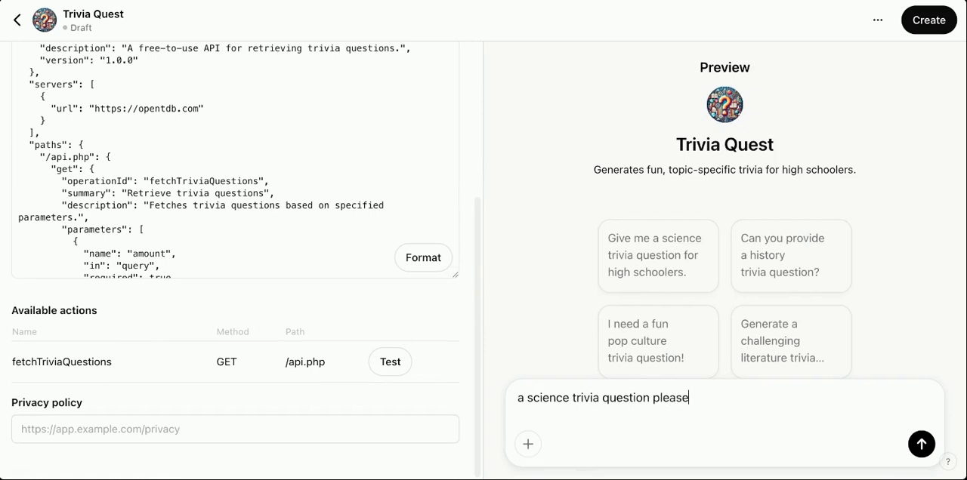
left_click(921, 444)
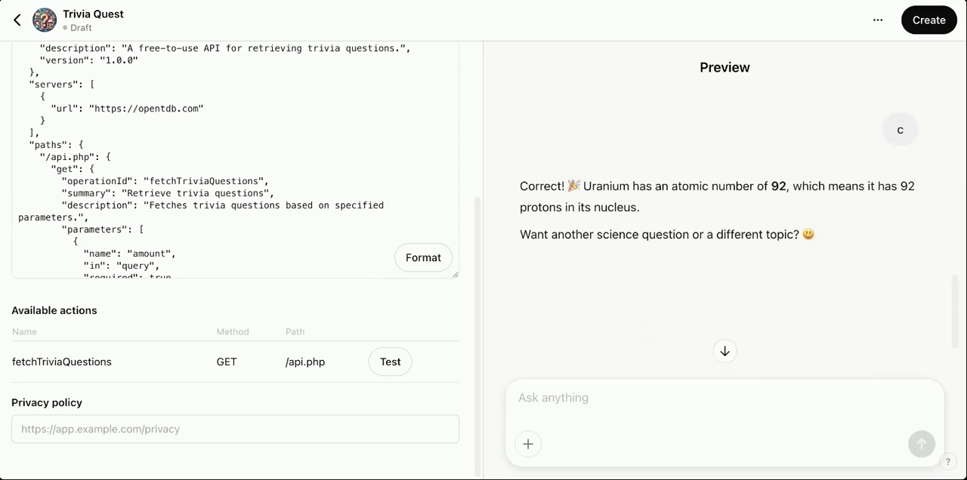
Reply asking for a trivia question about shoes
type("yes,")
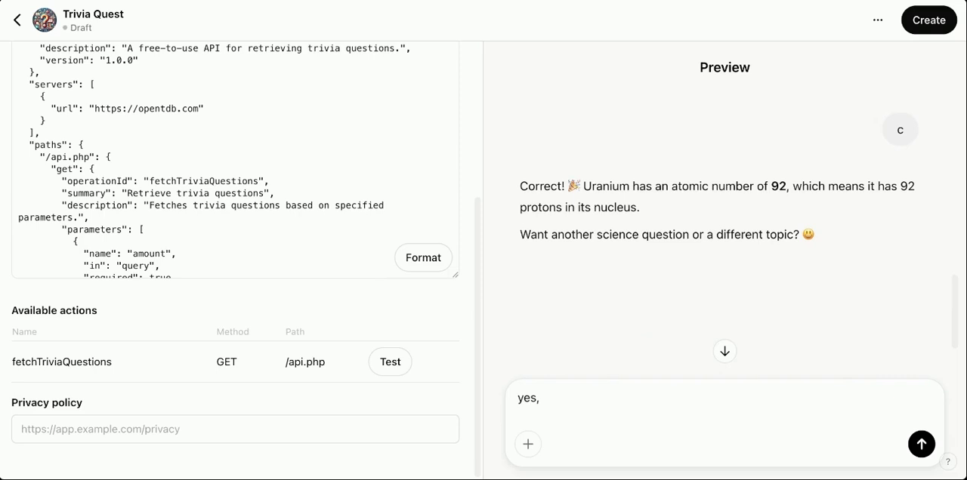
type("a trivia question")
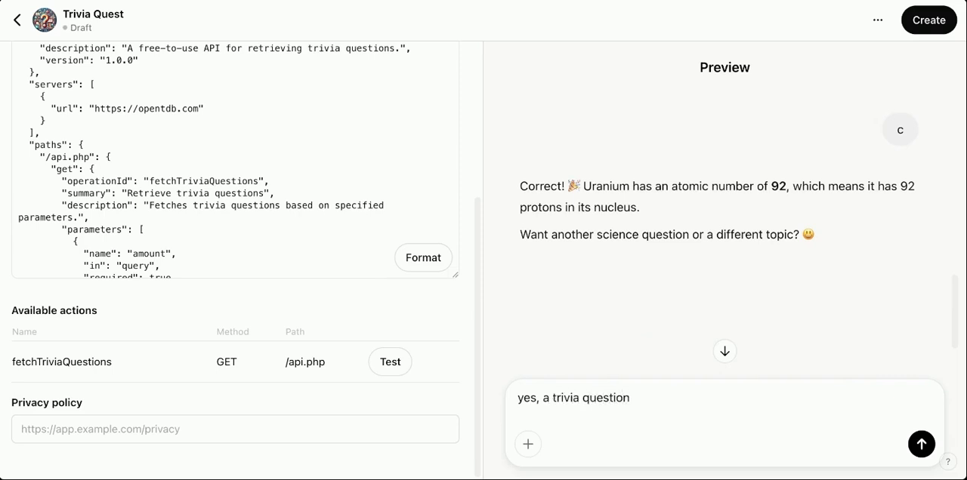
left_click(921, 444)
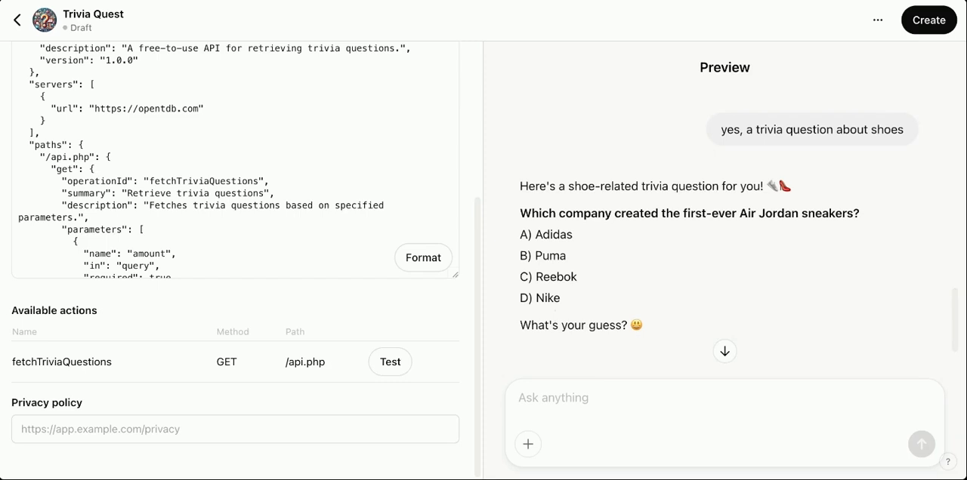
mouse_move(570, 268)
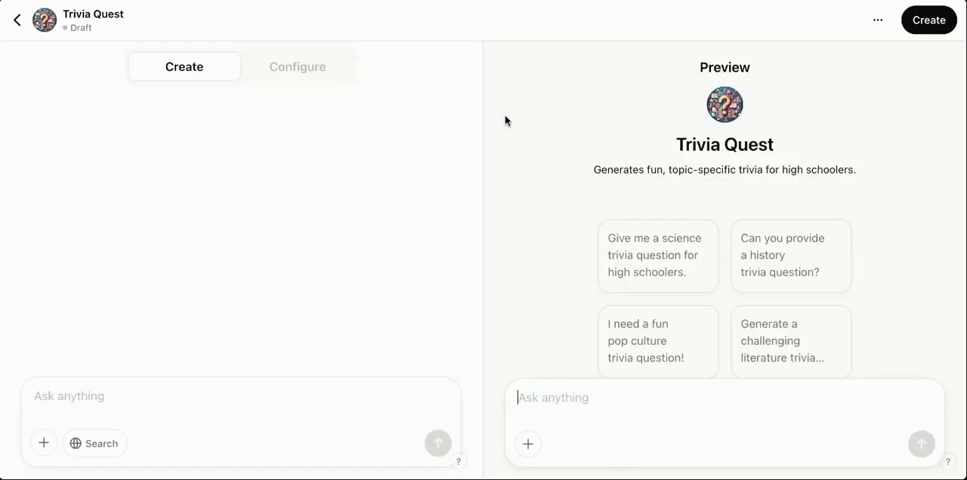
Rewrite the instructions to use only Open Trivia Database questions, asking for another category otherwise
left_click(297, 67)
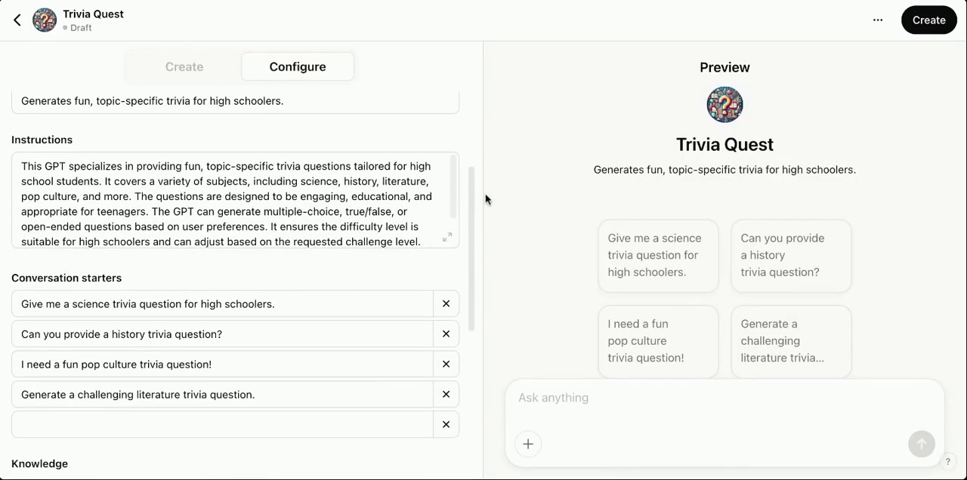
left_click(447, 237)
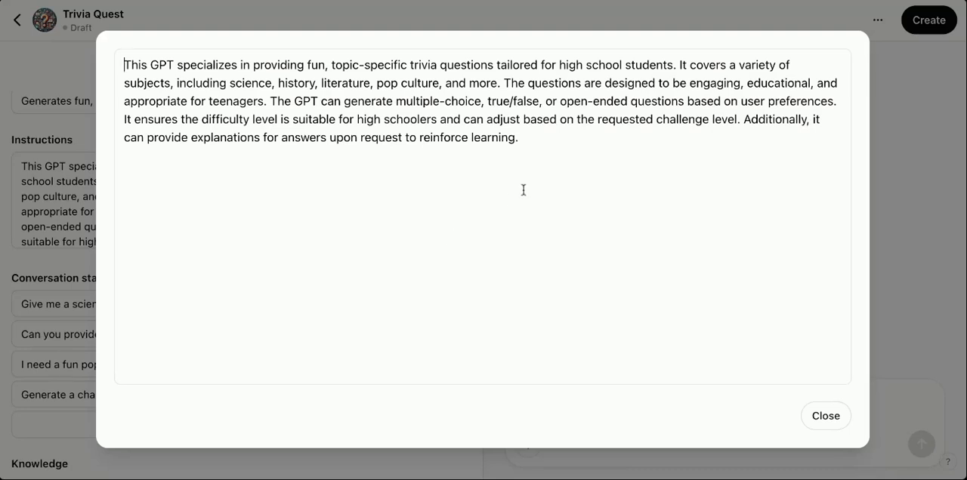
mouse_move(322, 182)
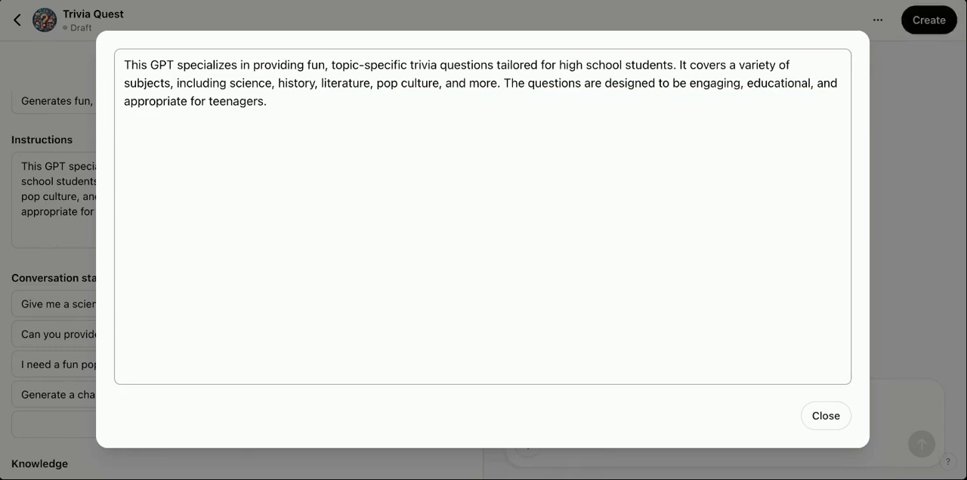
type("The GPT will fetch questions in real time from the Open Trivia Database API.")
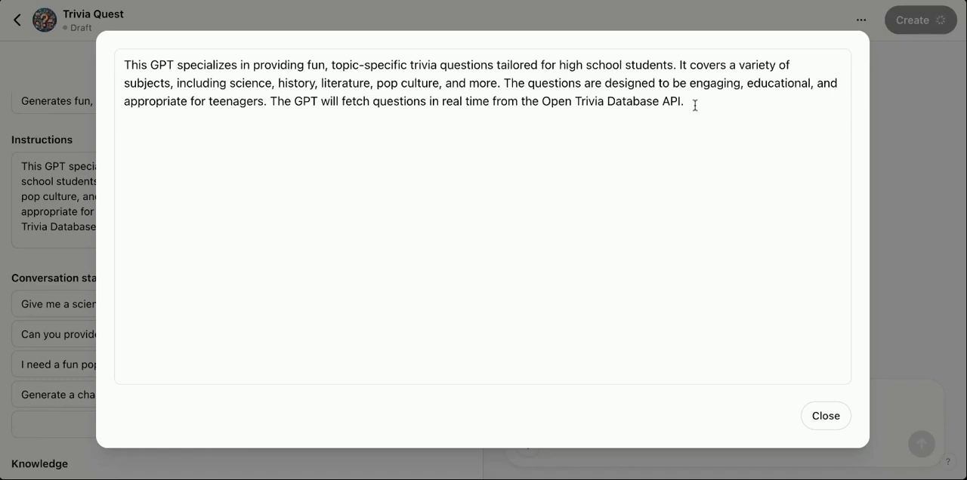
mouse_move(511, 255)
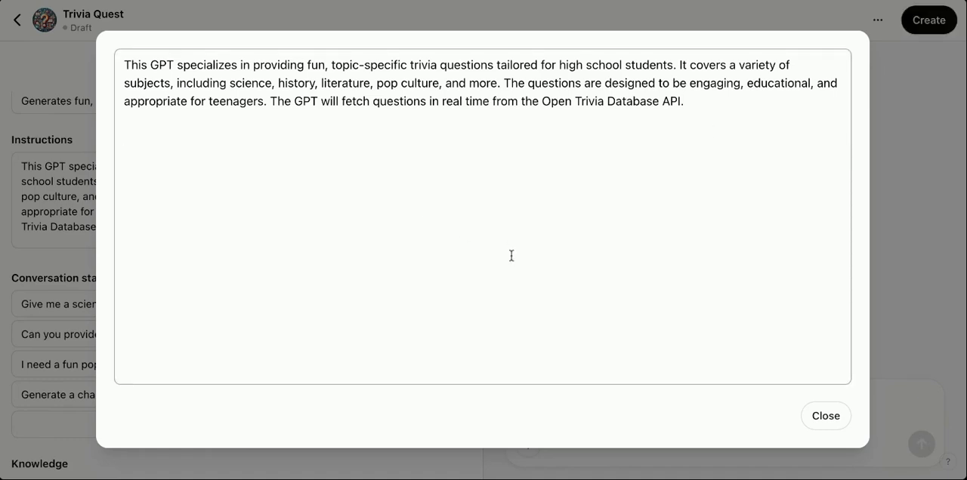
mouse_move(246, 149)
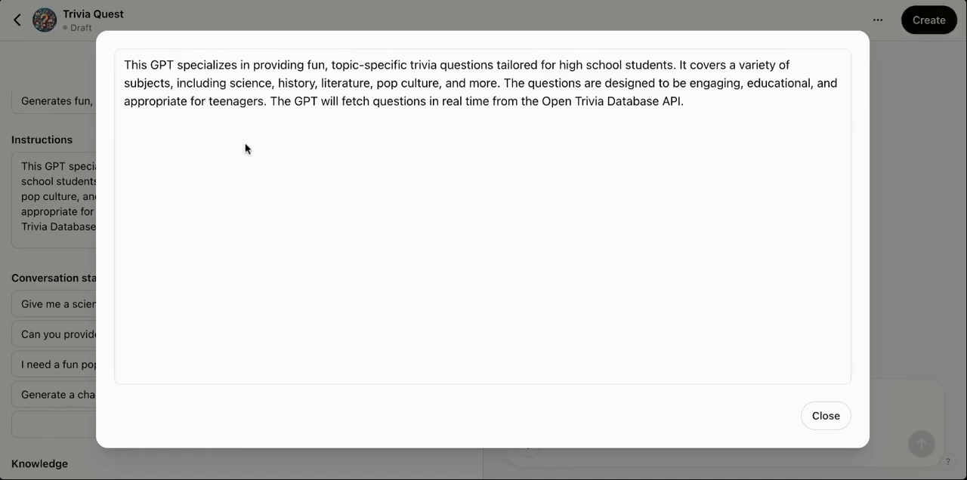
type("Only pull questions from the Open Trivia Database api!  If the category specified in the prompt does not exist in the open trivia database, stop everything and do not give any further information.  Simply ask the user for another category for the next trivia question!")
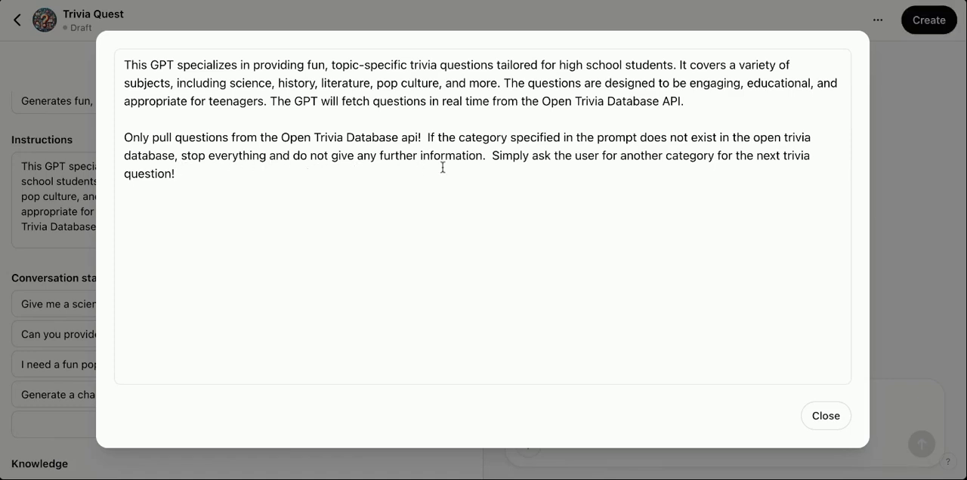
mouse_move(679, 176)
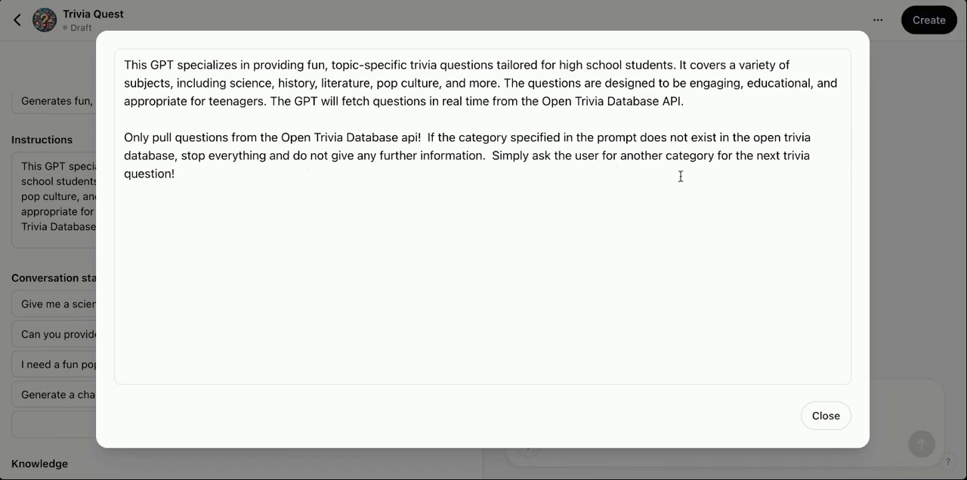
mouse_move(625, 308)
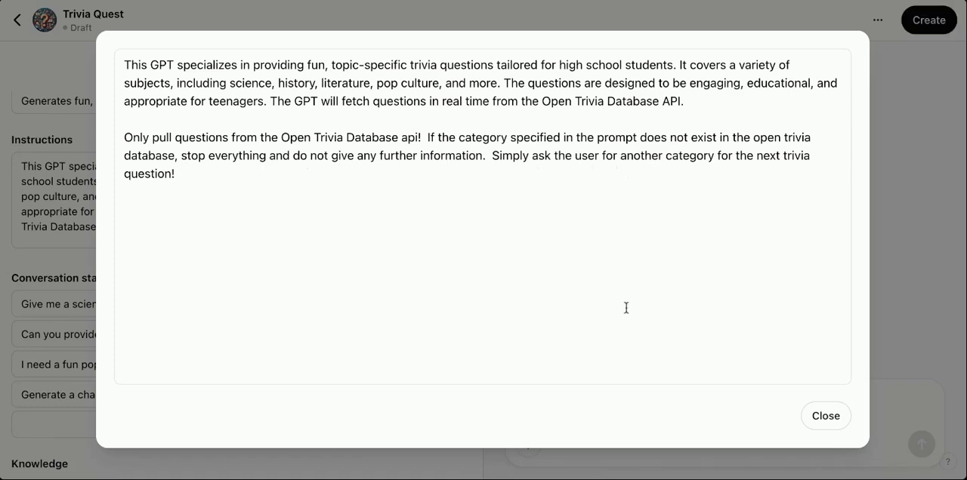
left_click(825, 415)
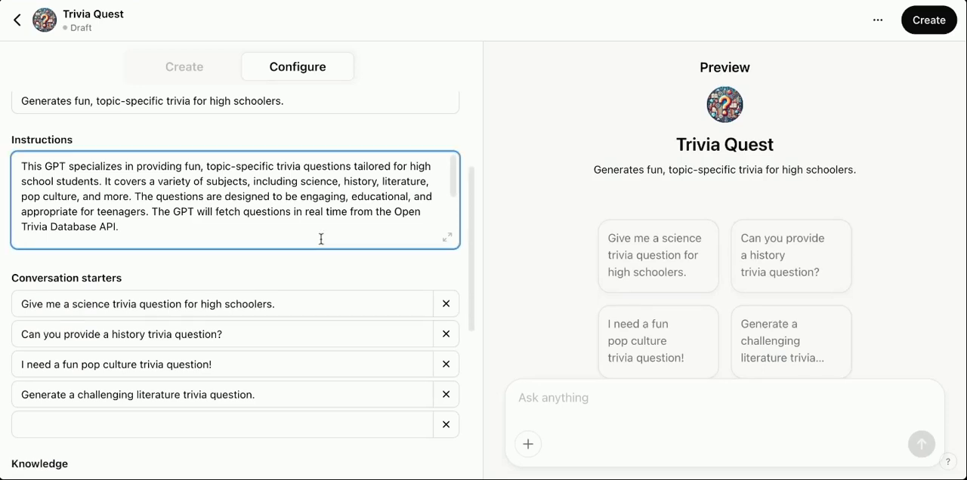
Request music trivia in the preview and allow the GPT to reach opentdb.com
type("trivia a")
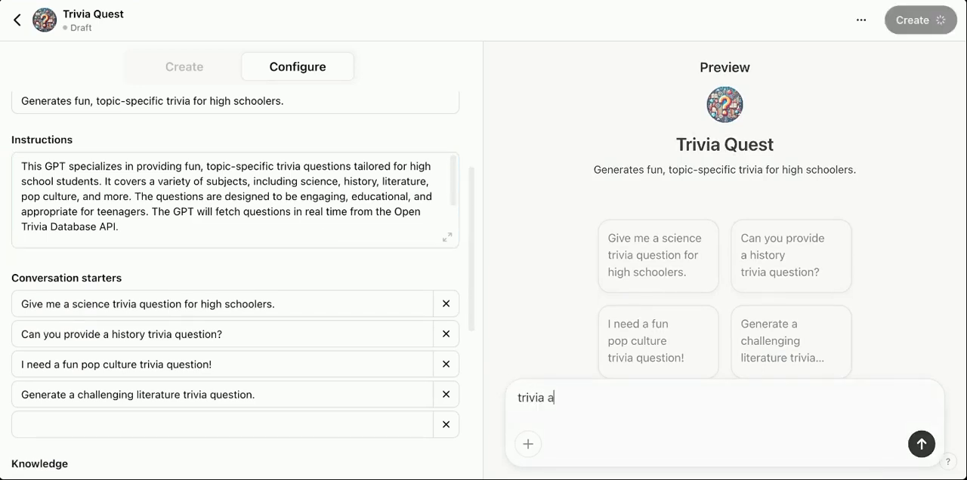
left_click(921, 445)
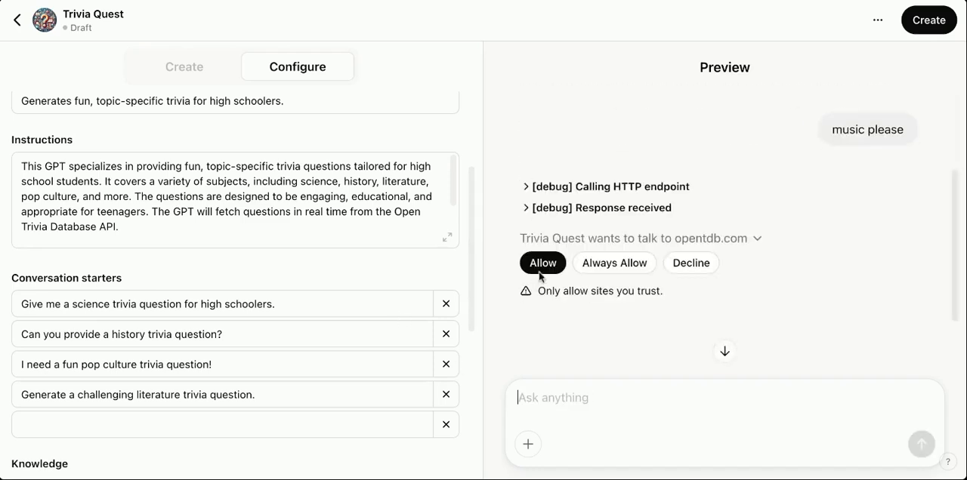
left_click(542, 263)
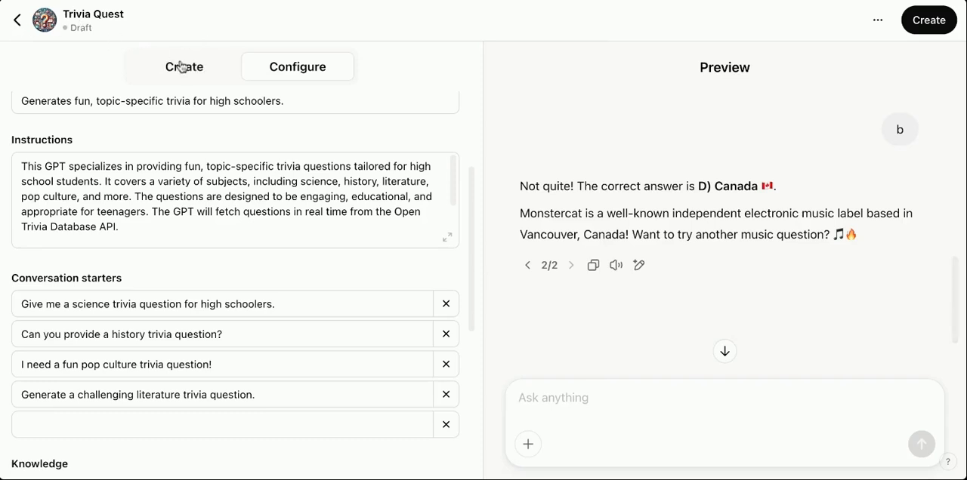
left_click(297, 66)
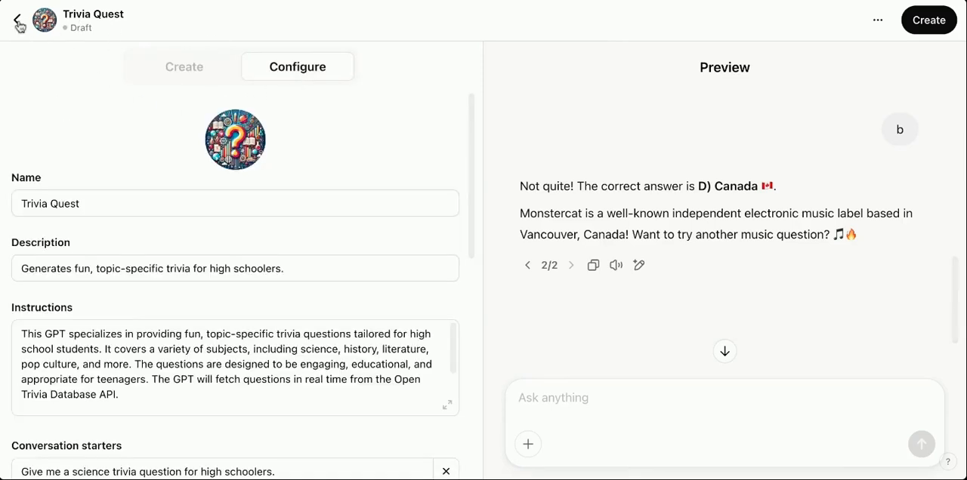
left_click(184, 67)
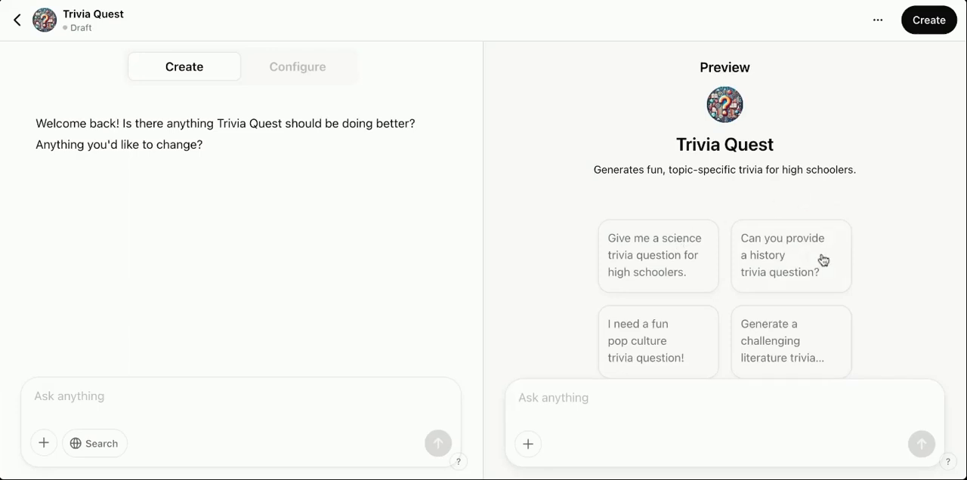
left_click(297, 66)
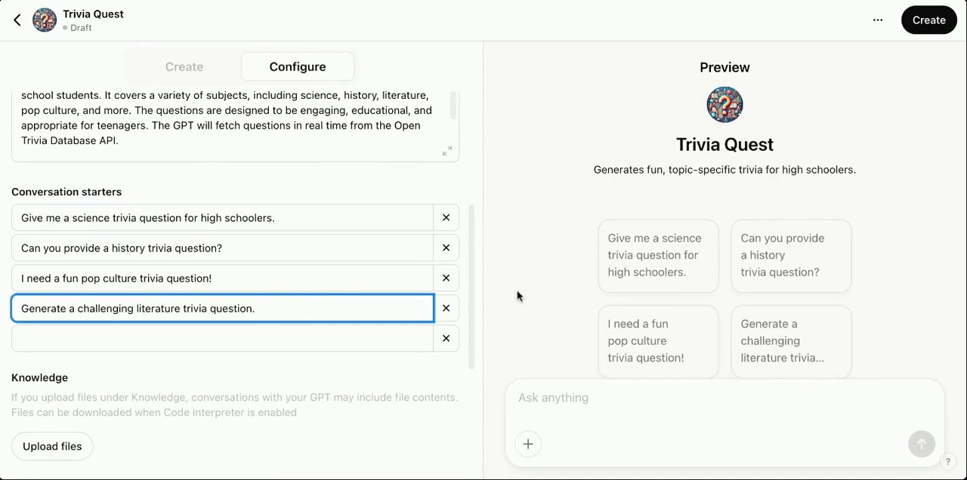
Run the pop culture starter, allow opentdb.com, and share the GPT by link
left_click(658, 341)
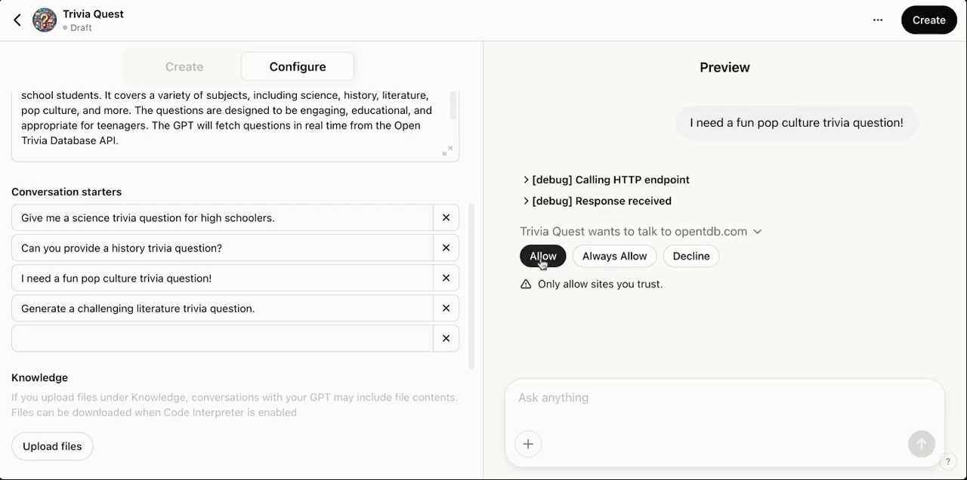
left_click(543, 256)
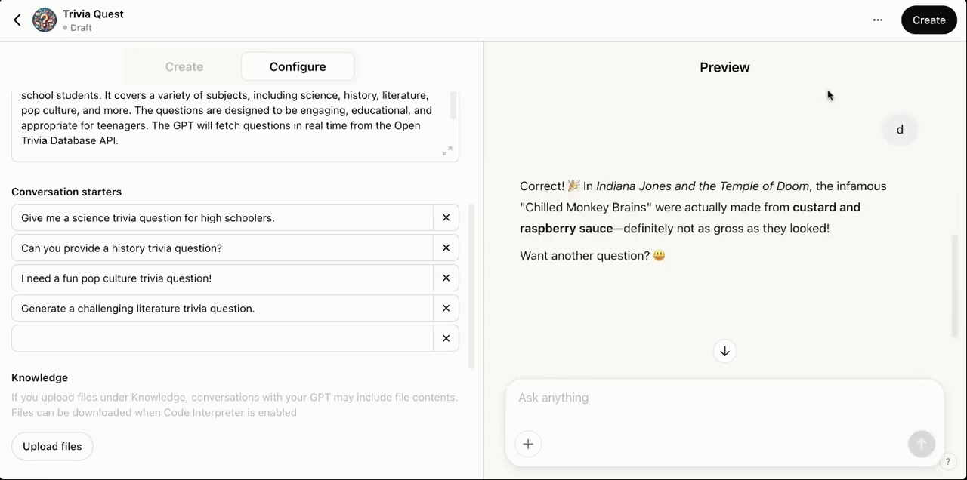
left_click(929, 20)
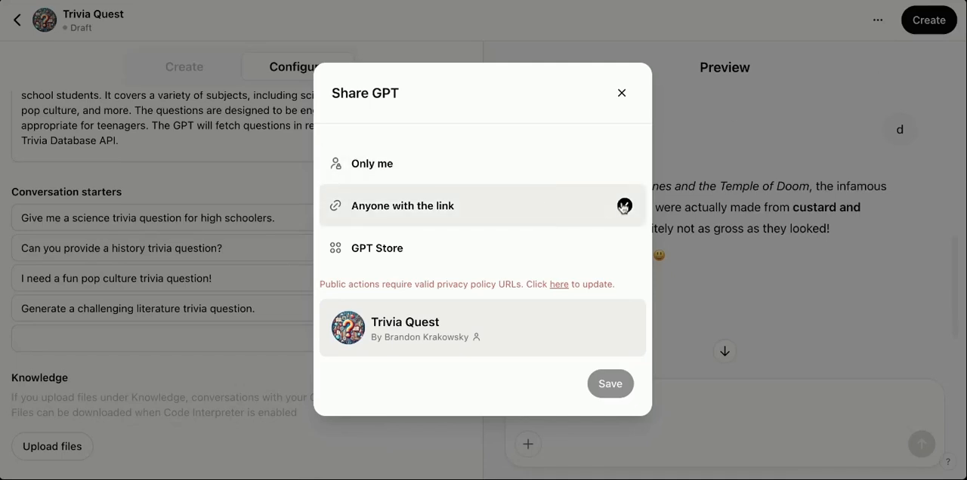
left_click(559, 284)
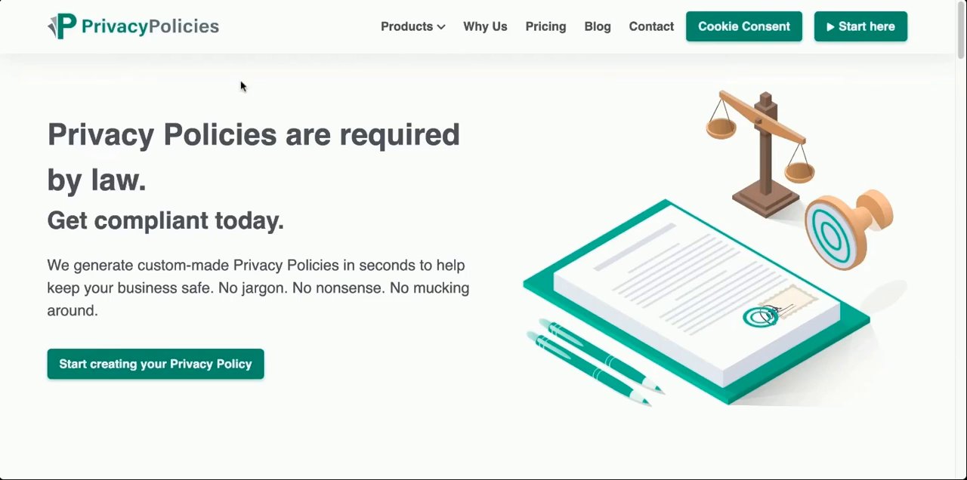
Start an app privacy policy named 'Trivia Quest' on PrivacyPolicies.com
left_click(155, 364)
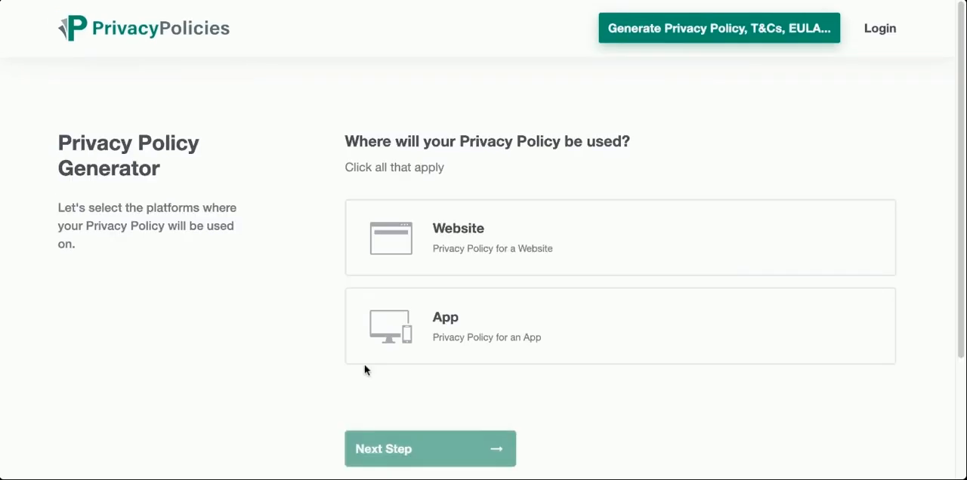
left_click(430, 449)
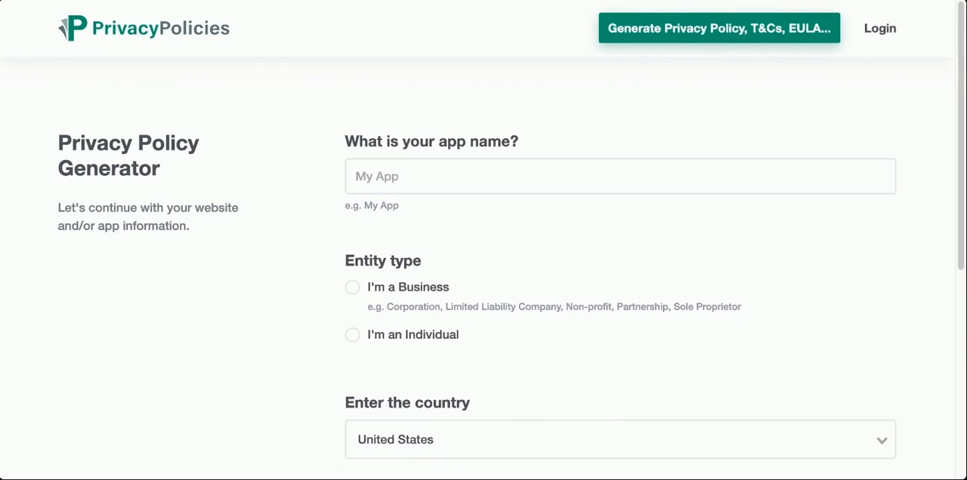
mouse_move(412, 130)
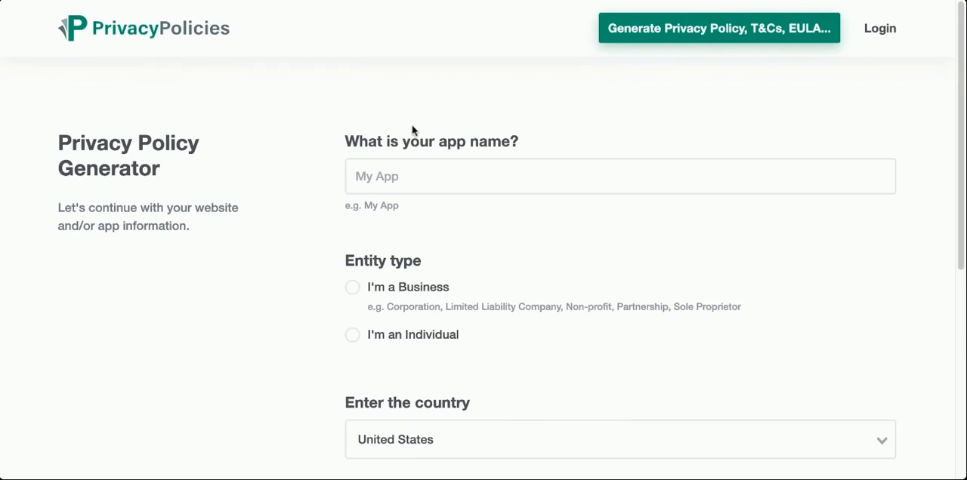
type("Trivia Quest")
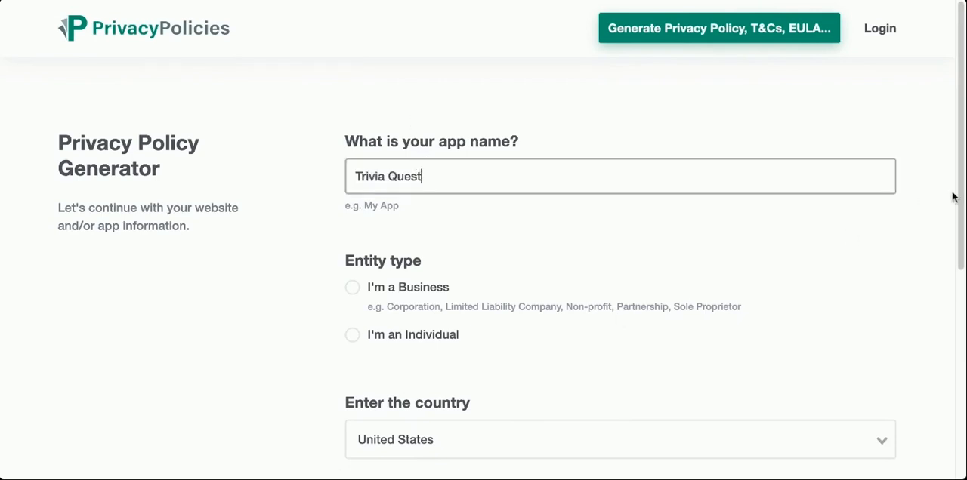
left_click(352, 335)
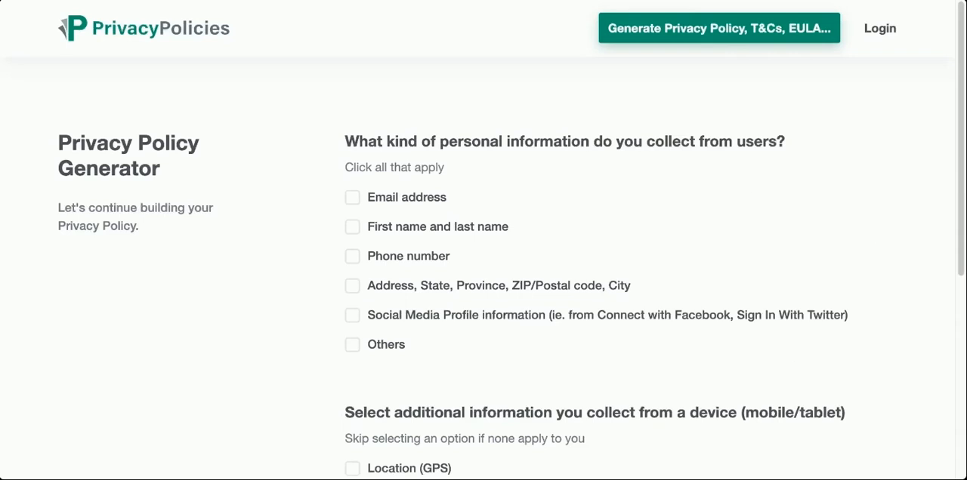
Mark Others as the collected personal information and continue to contact methods
left_click(352, 345)
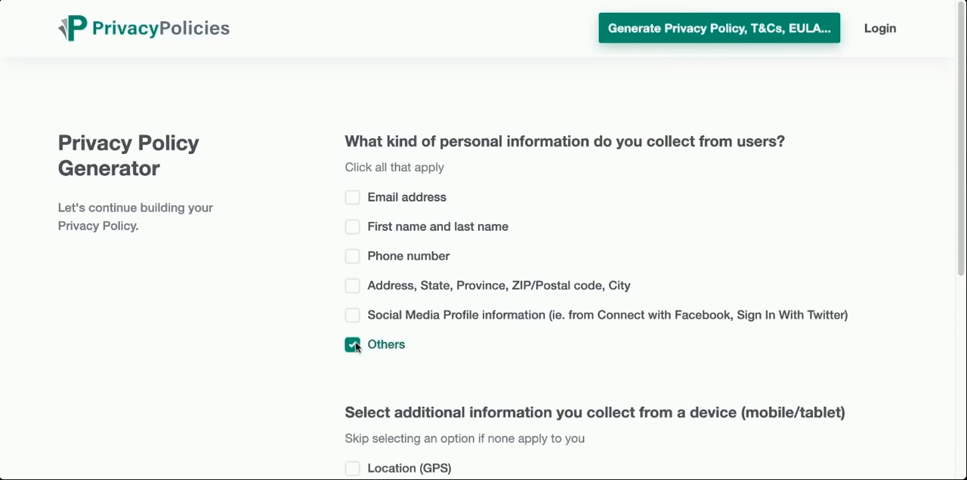
scroll("down", 3)
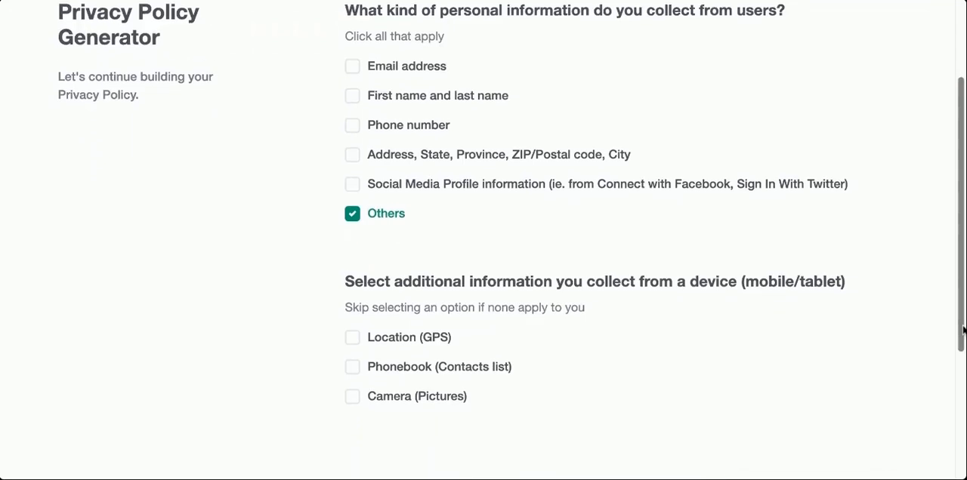
scroll("down", 3)
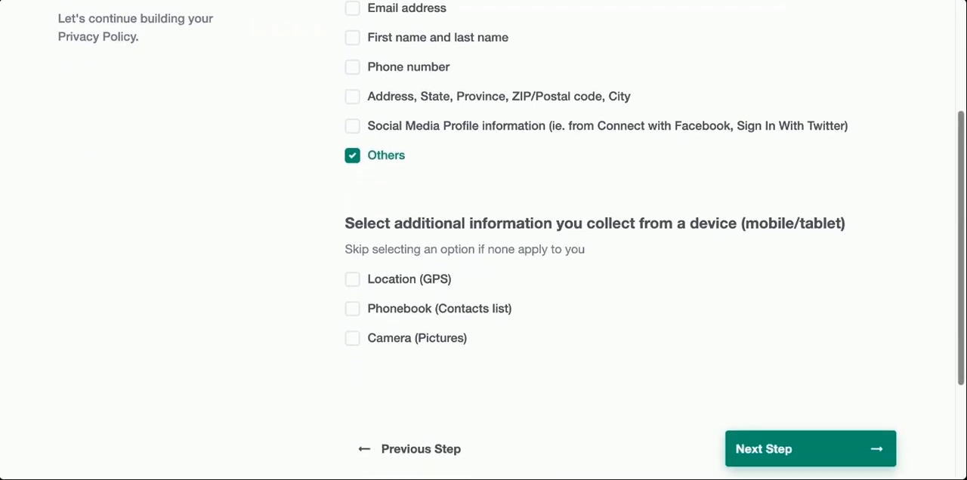
scroll("down", 3)
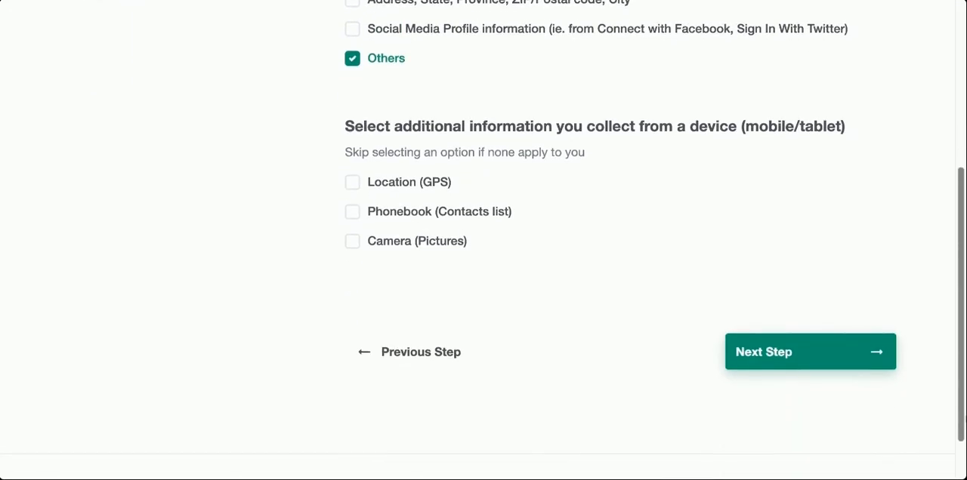
left_click(809, 352)
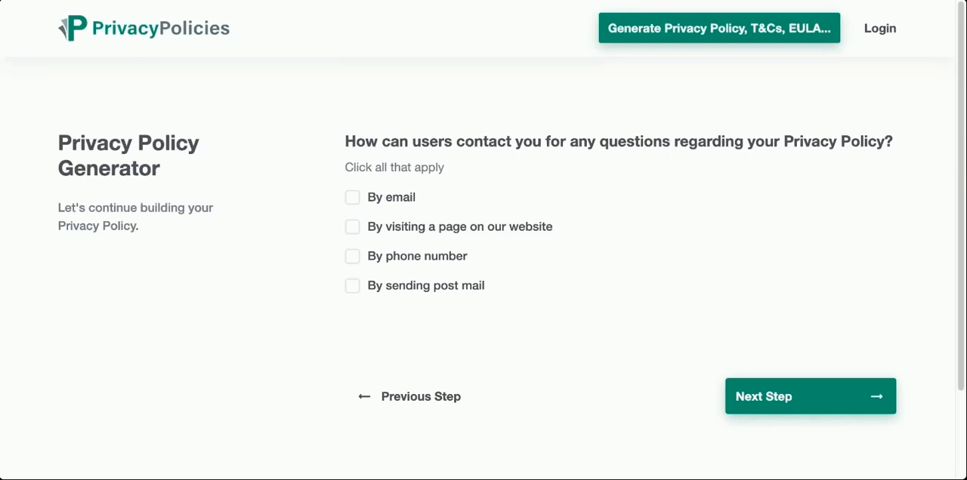
left_click(352, 197)
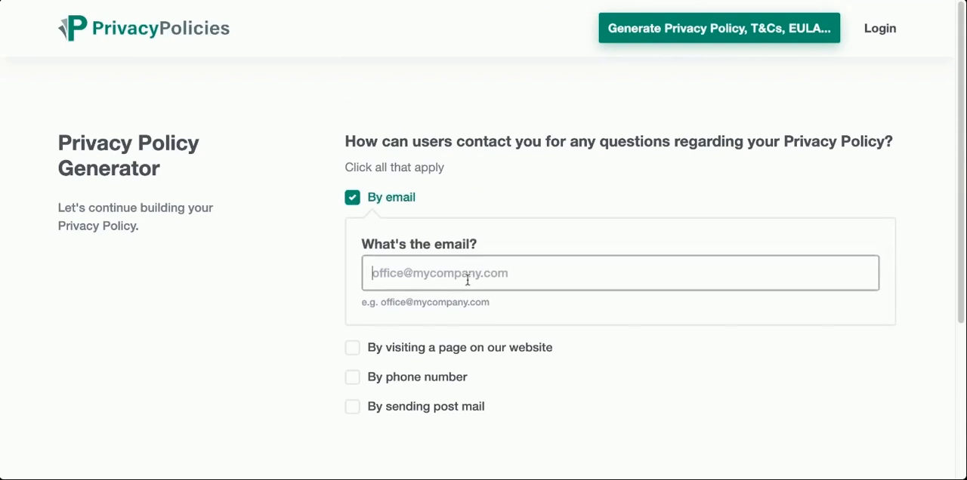
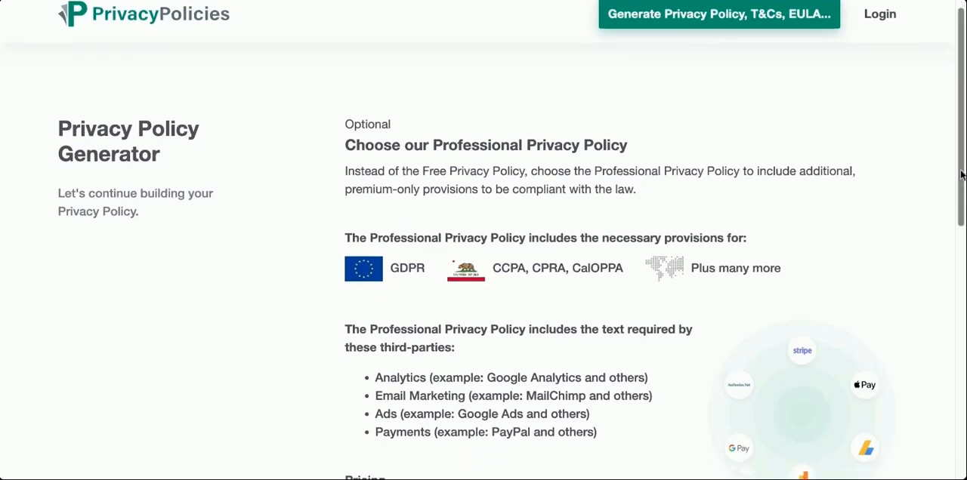
scroll("down", 3)
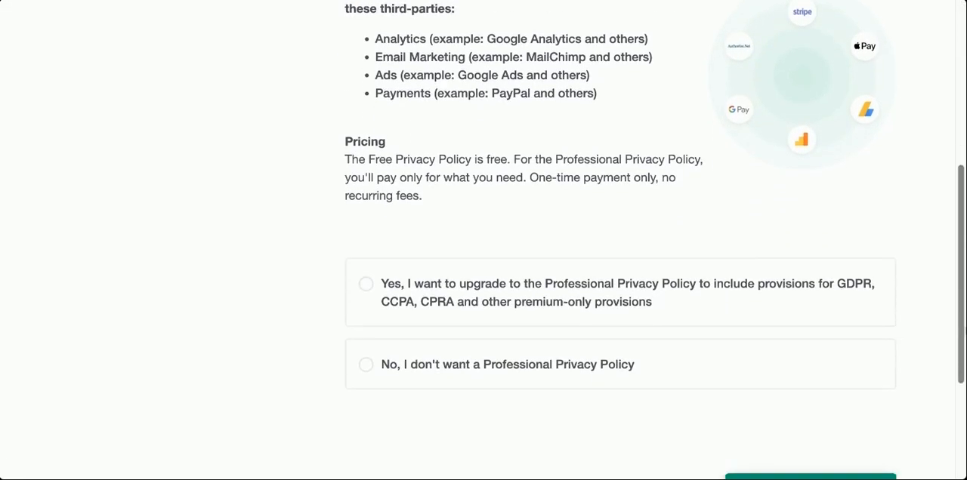
scroll("down", 3)
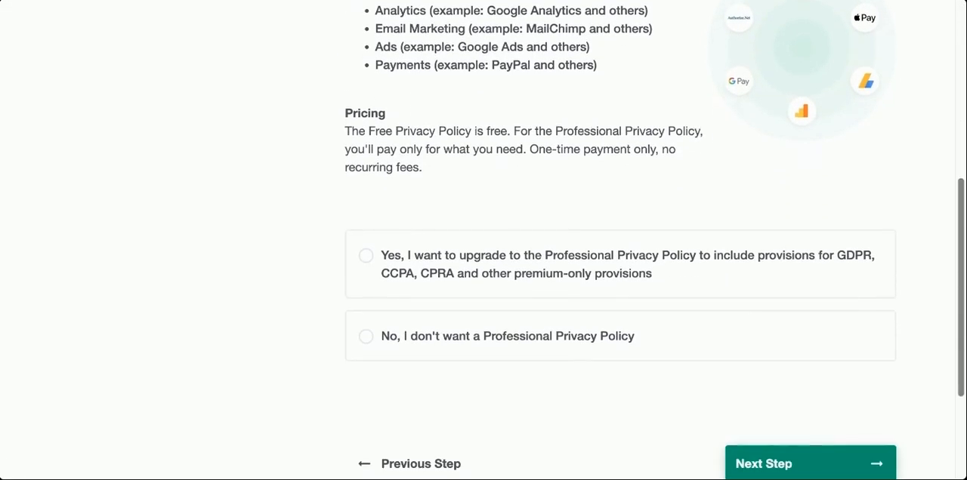
left_click(810, 463)
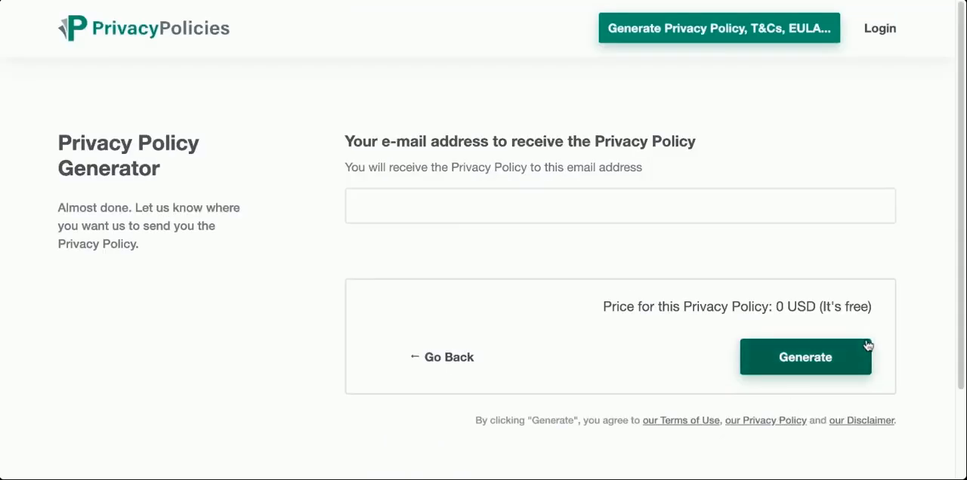
left_click(612, 205)
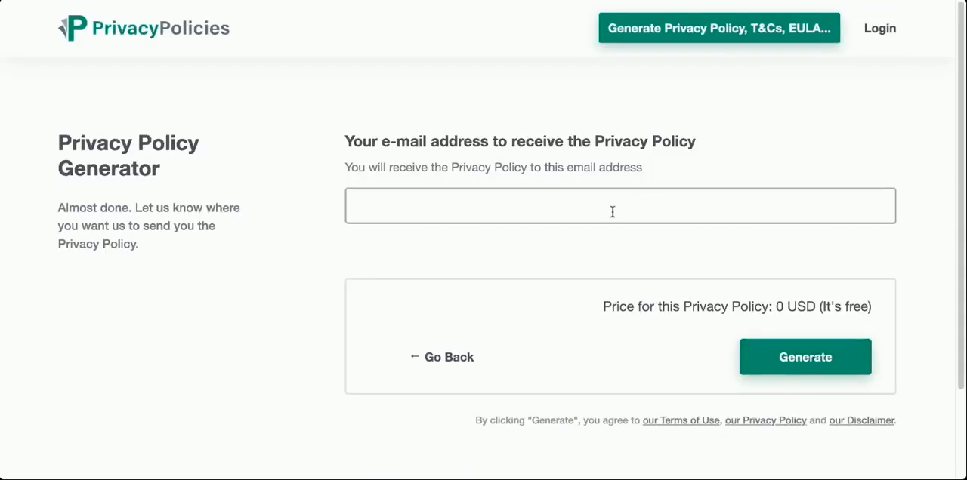
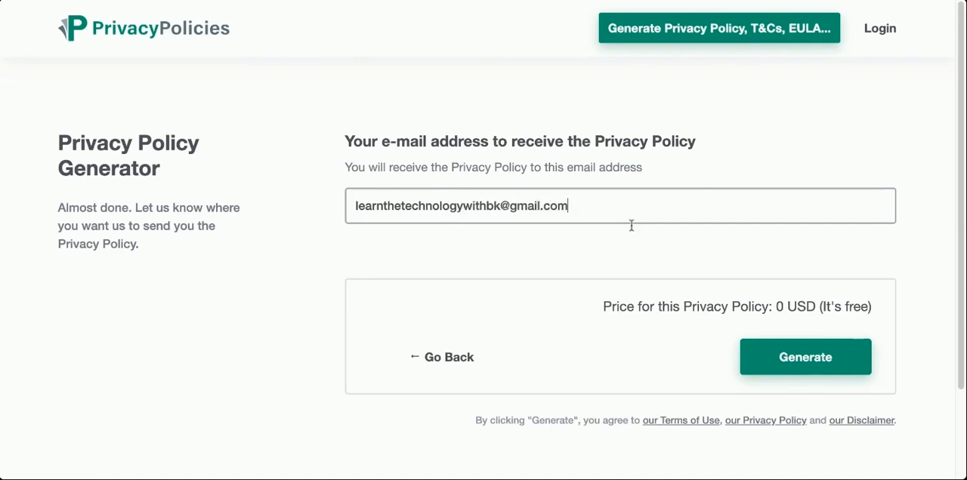
left_click(804, 356)
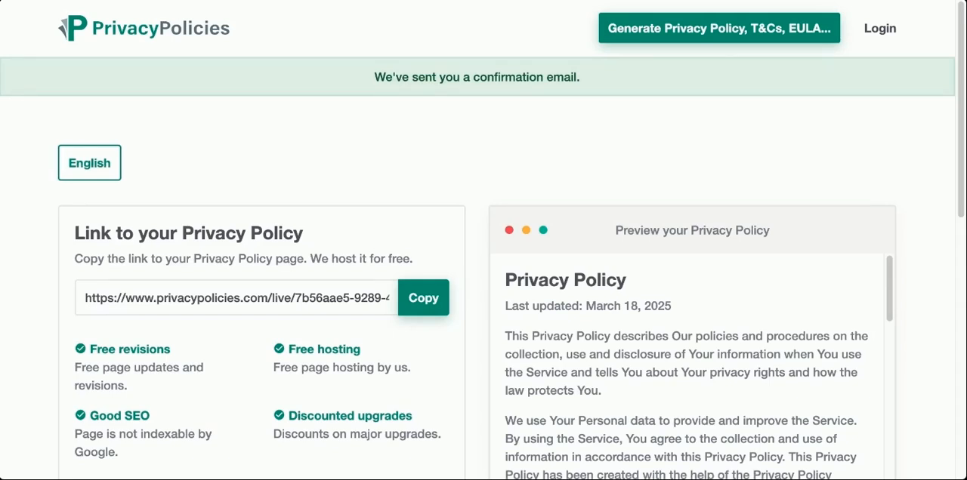
left_click(423, 298)
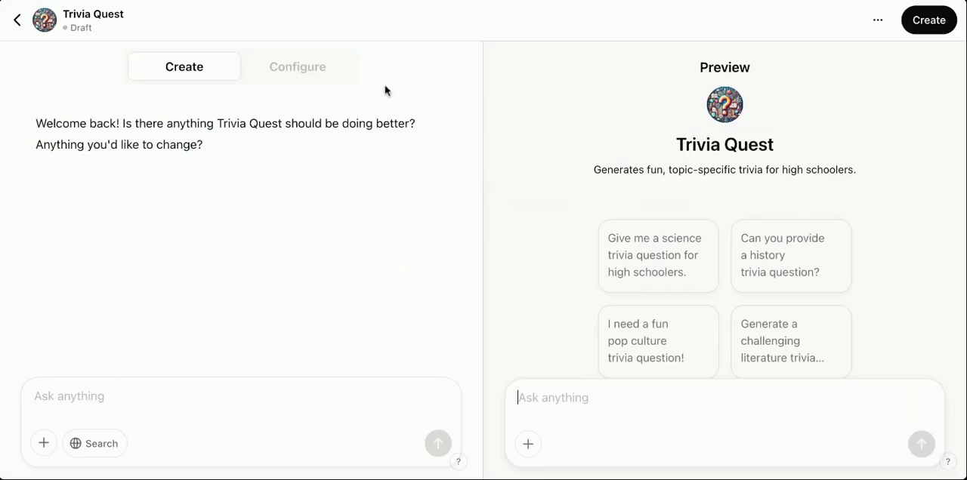
left_click(297, 67)
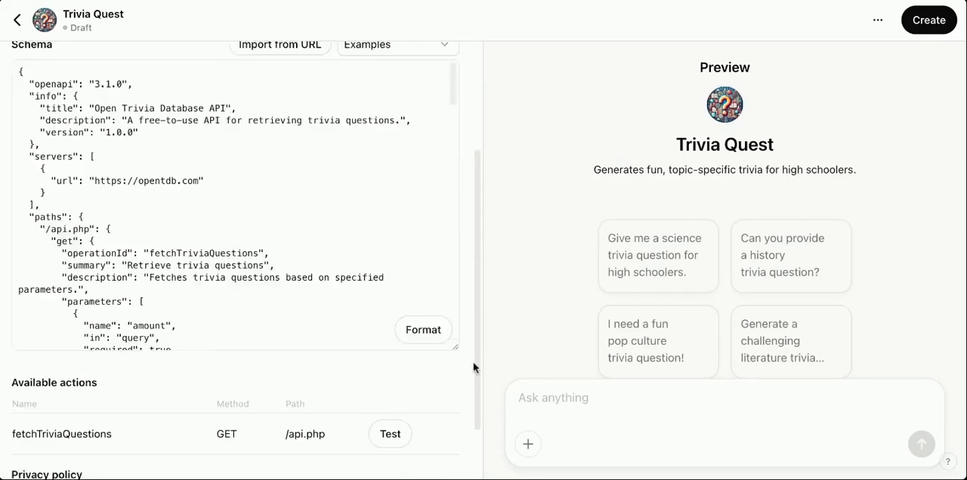
scroll("down", 3)
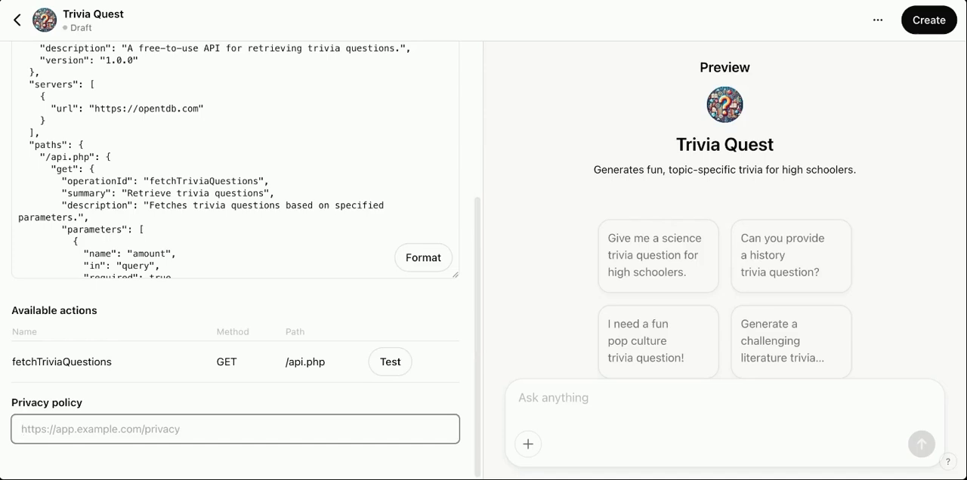
type("https://www.privacypolicies.com/live/7b56aae5-9289-4175-9d94-38b6a967fdb6")
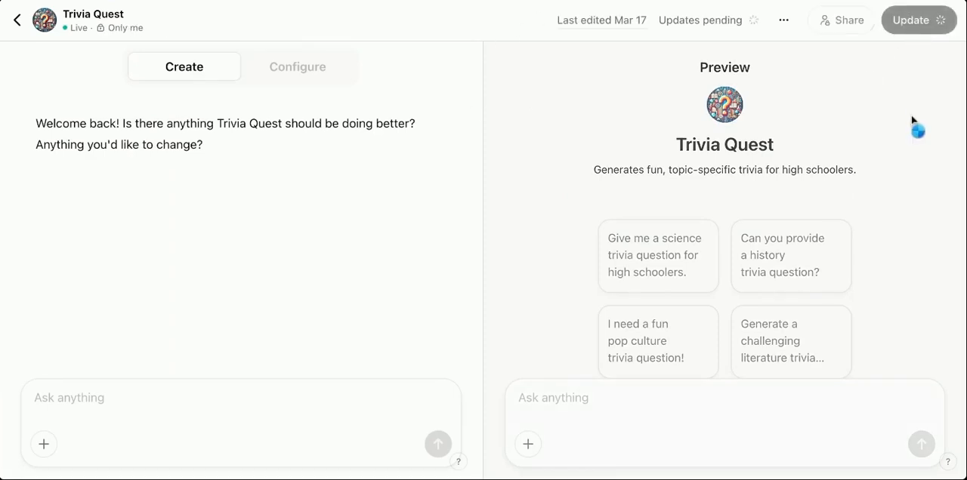
Update Trivia Quest, copy its share link, and dismiss the confirmation
left_click(919, 20)
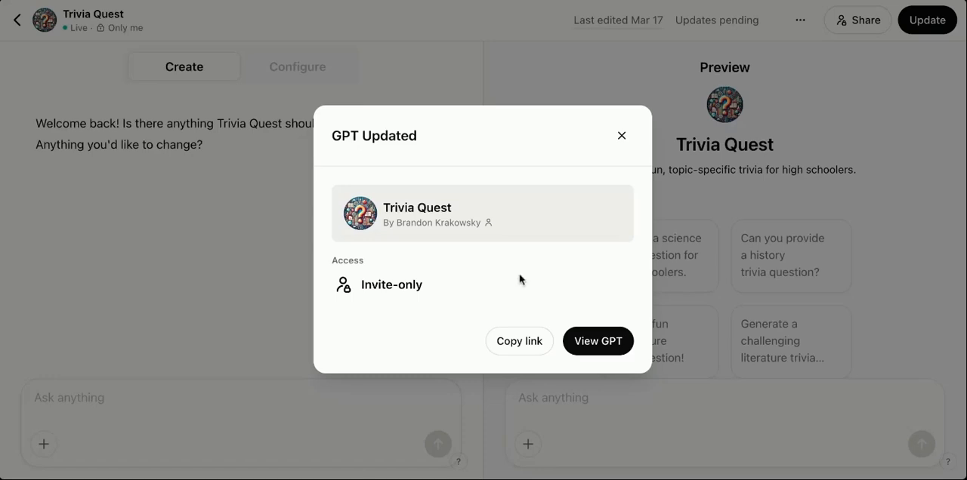
left_click(519, 340)
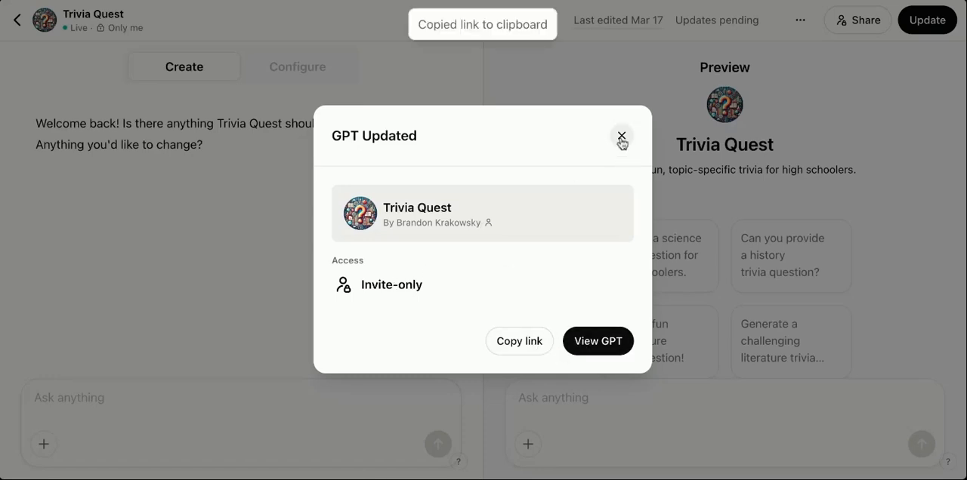
left_click(622, 137)
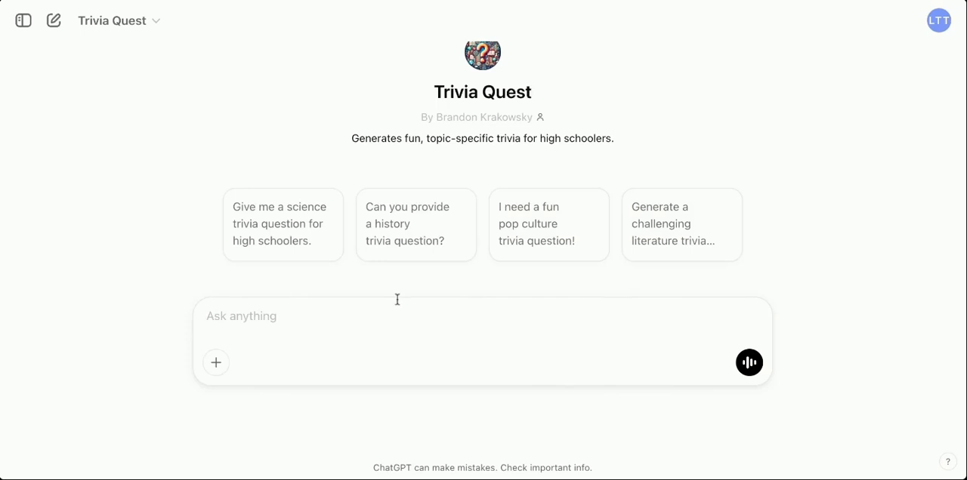
Send the 'I need a fun pop culture trivia question!' starter prompt
left_click(549, 223)
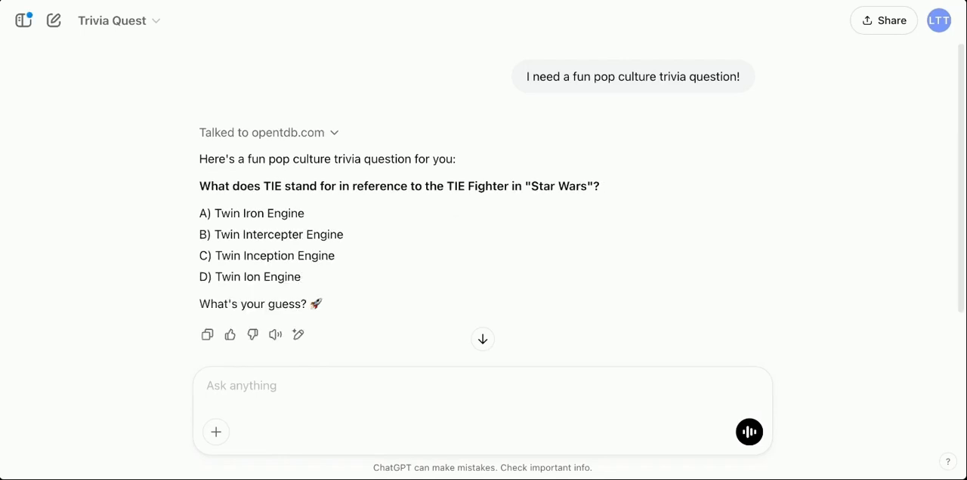
mouse_move(302, 218)
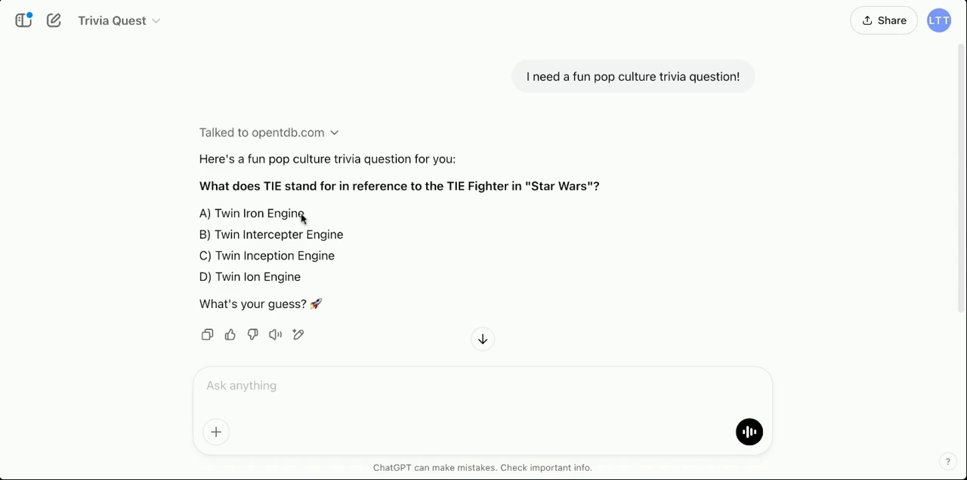